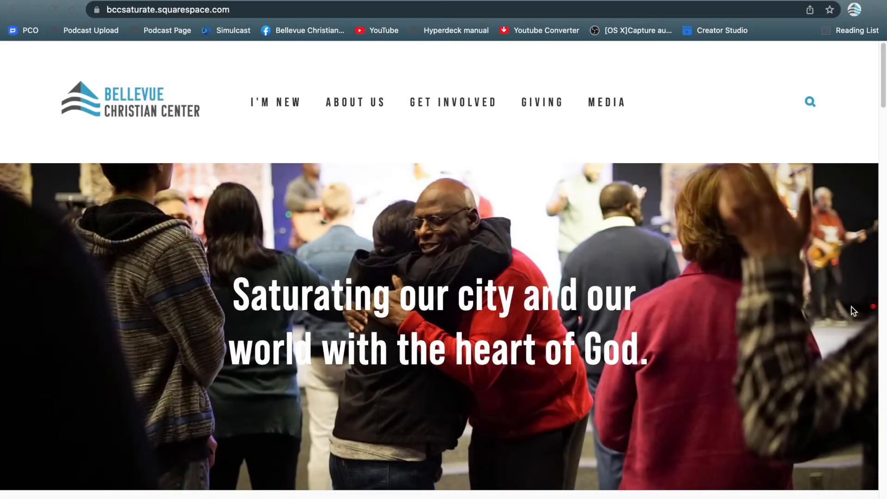
{"action": "mouse_move", "coordinate": [784, 308]}
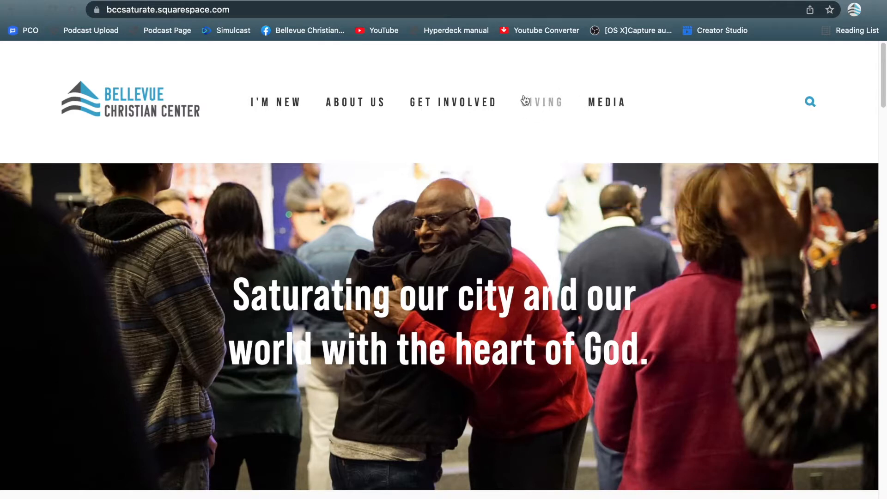
{"action": "mouse_move", "coordinate": [537, 105]}
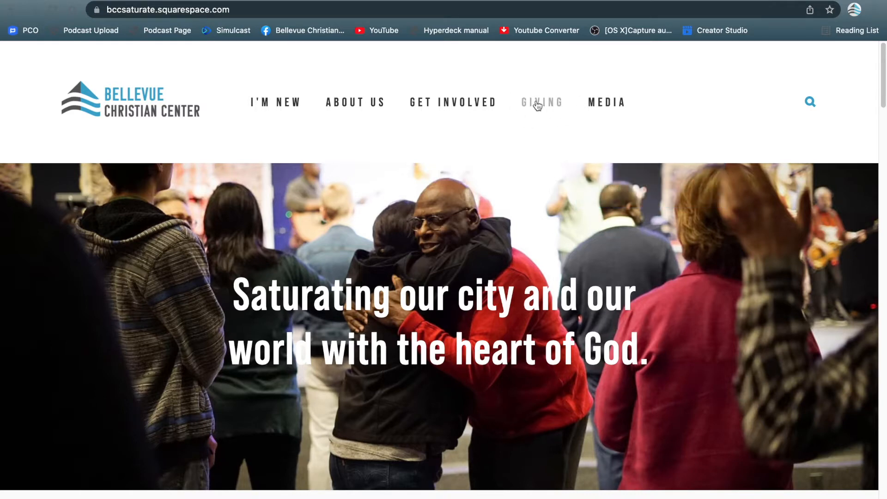
- Open GIVING in the site navigation and scroll down to the Transfer Giving section
{"action": "left_click", "coordinate": [541, 102]}
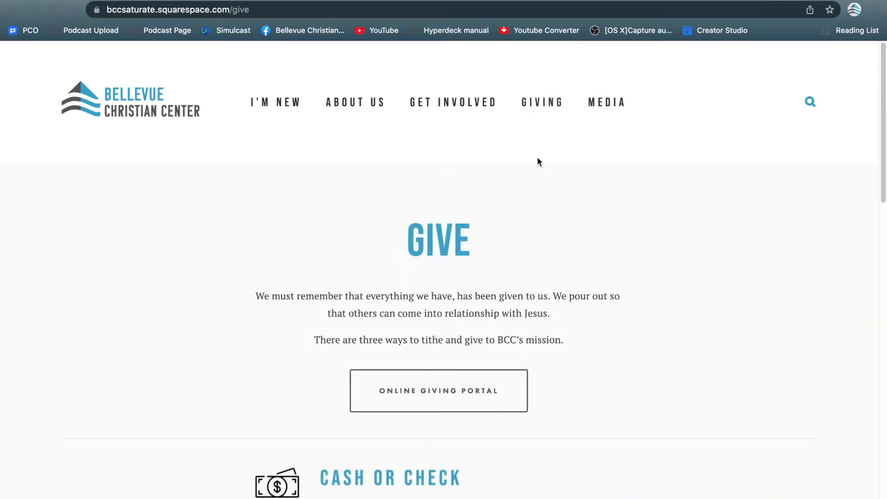
{"action": "scroll", "scroll_direction": "down", "scroll_amount": 3}
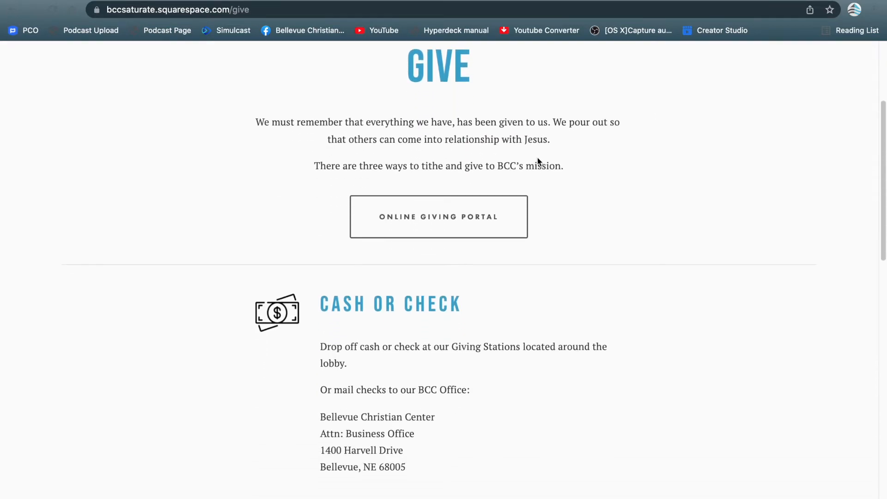
{"action": "scroll", "scroll_direction": "down", "scroll_amount": 3}
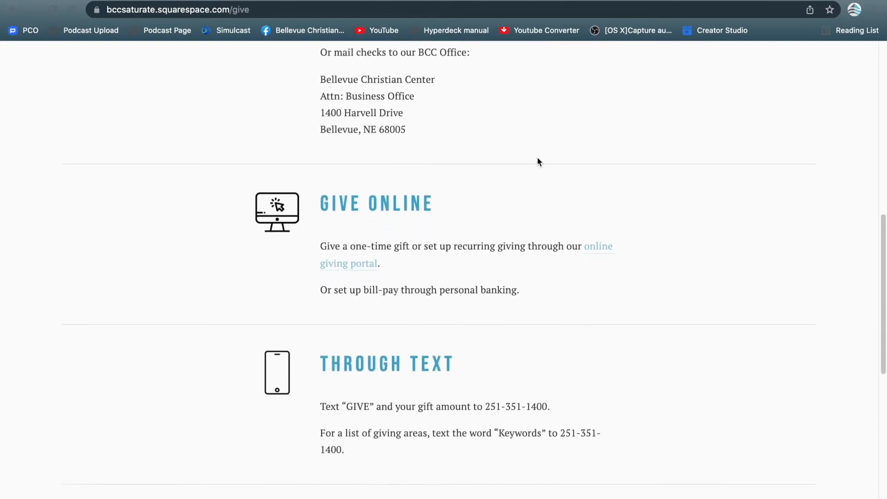
{"action": "scroll", "scroll_direction": "down", "scroll_amount": 3}
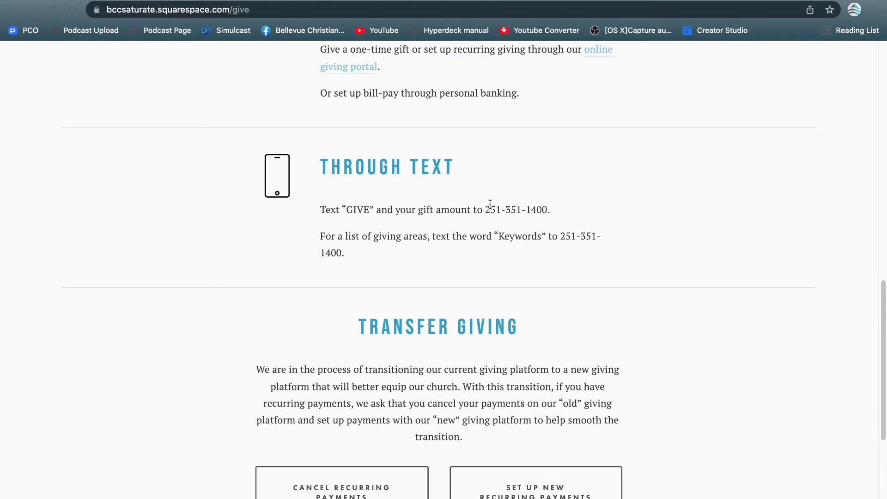
{"action": "scroll", "scroll_direction": "down", "scroll_amount": 3}
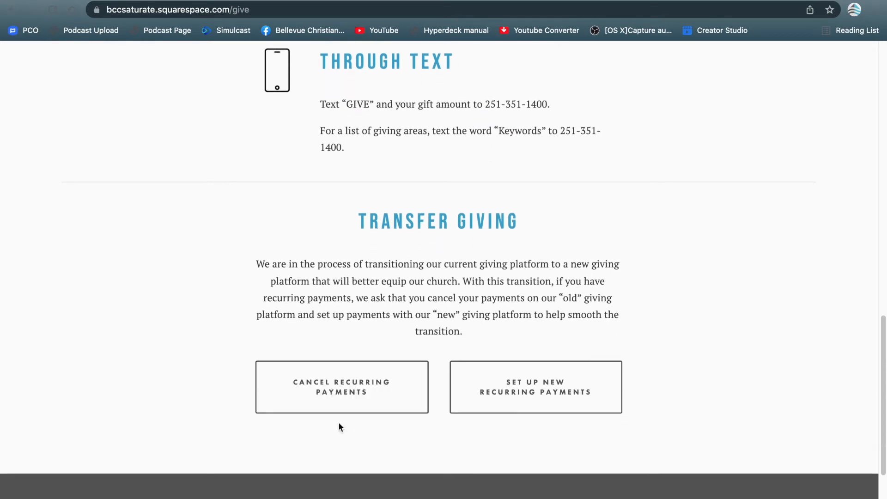
{"action": "mouse_move", "coordinate": [405, 347]}
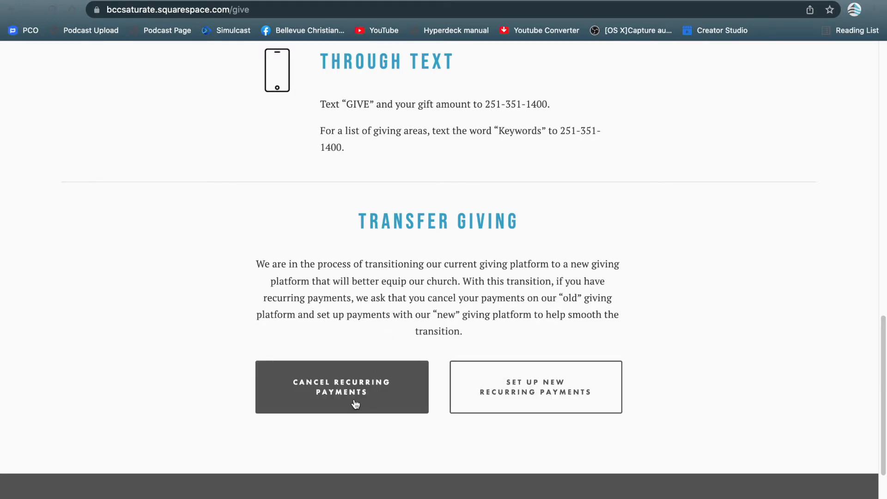
- Follow Cancel Recurring Payments to OnlineGiving and view the account's Recurring Schedules
{"action": "left_click", "coordinate": [342, 387]}
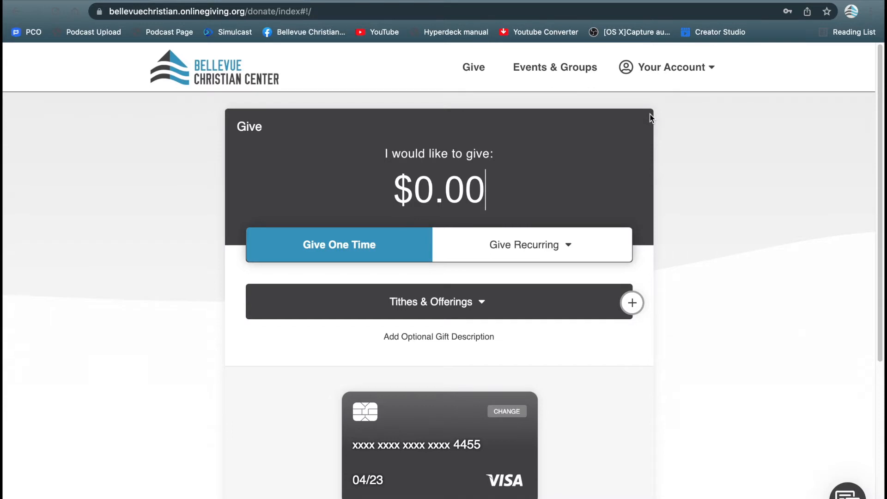
{"action": "mouse_move", "coordinate": [715, 338]}
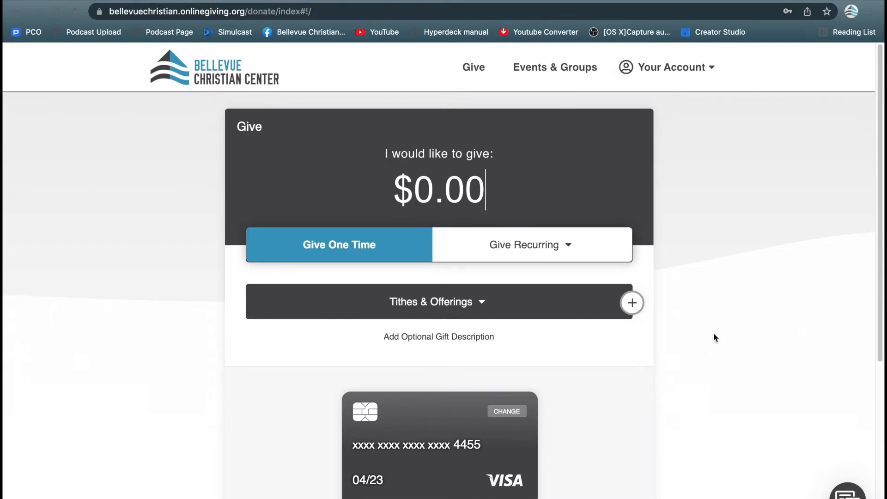
{"action": "mouse_move", "coordinate": [677, 67]}
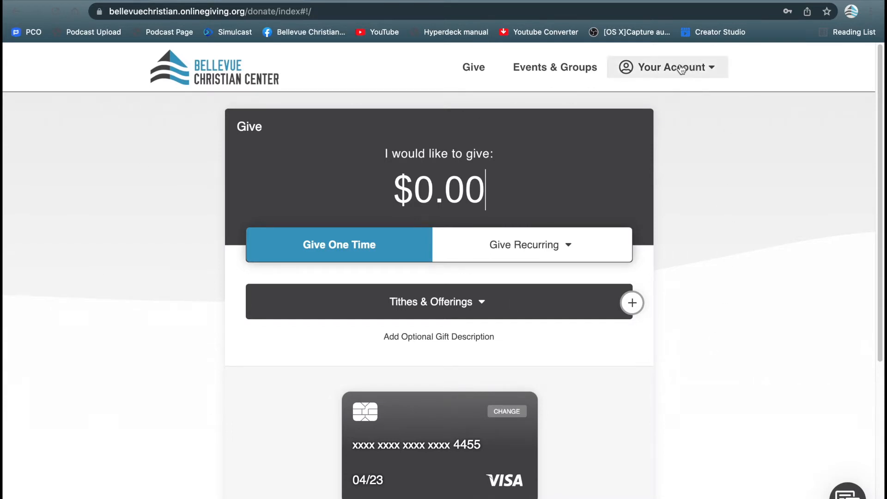
{"action": "left_click", "coordinate": [668, 67]}
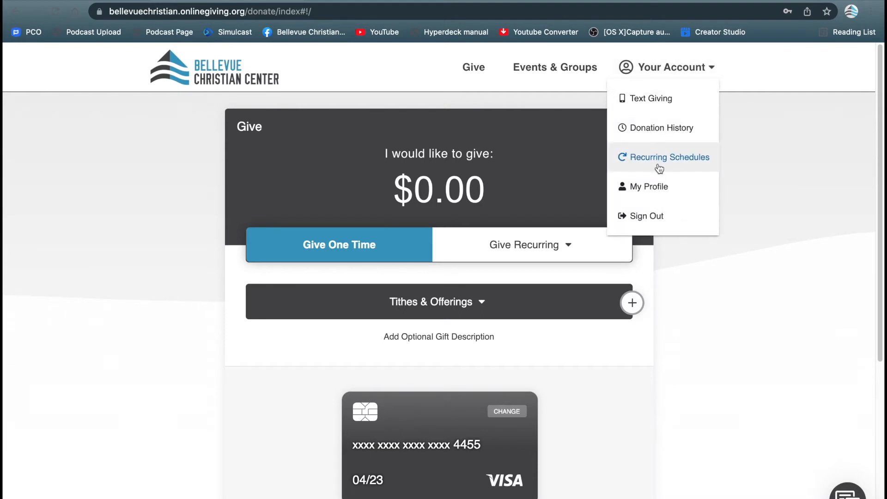
{"action": "left_click", "coordinate": [667, 67]}
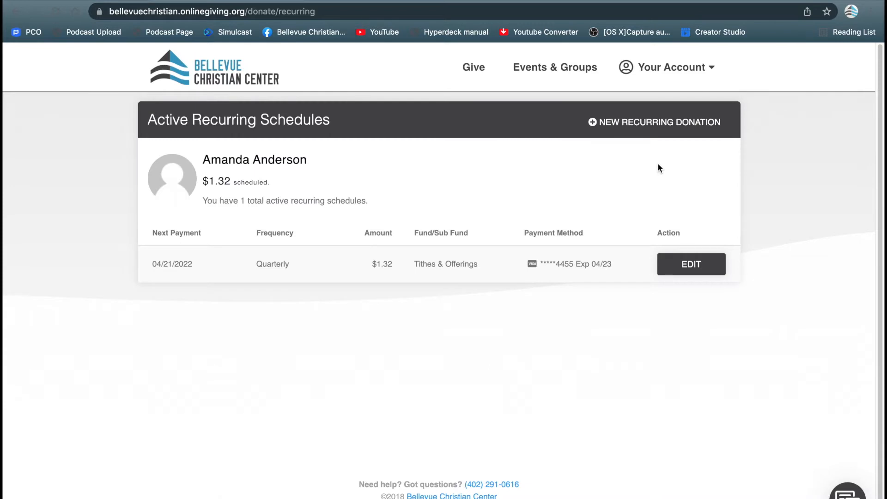
{"action": "mouse_move", "coordinate": [294, 125]}
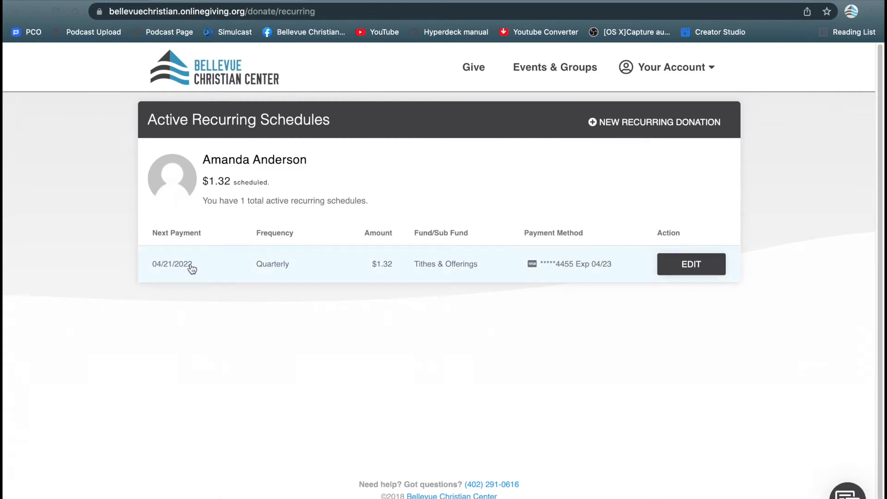
{"action": "mouse_move", "coordinate": [392, 271]}
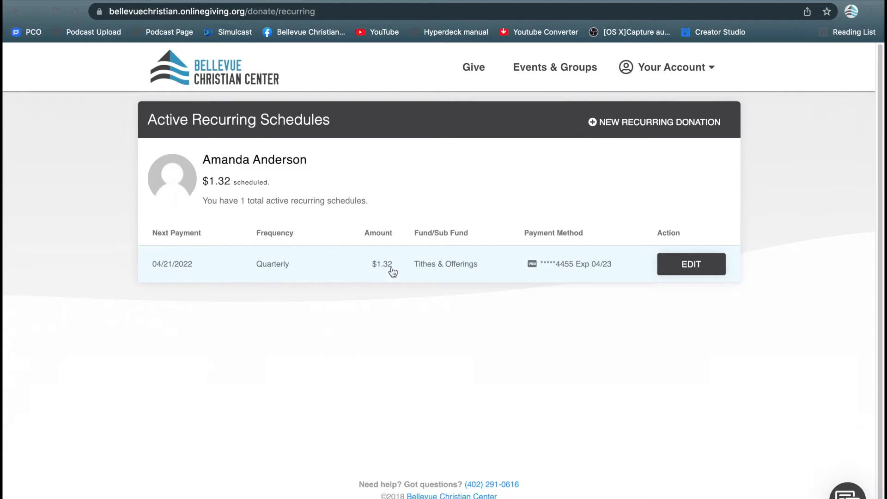
{"action": "mouse_move", "coordinate": [600, 281]}
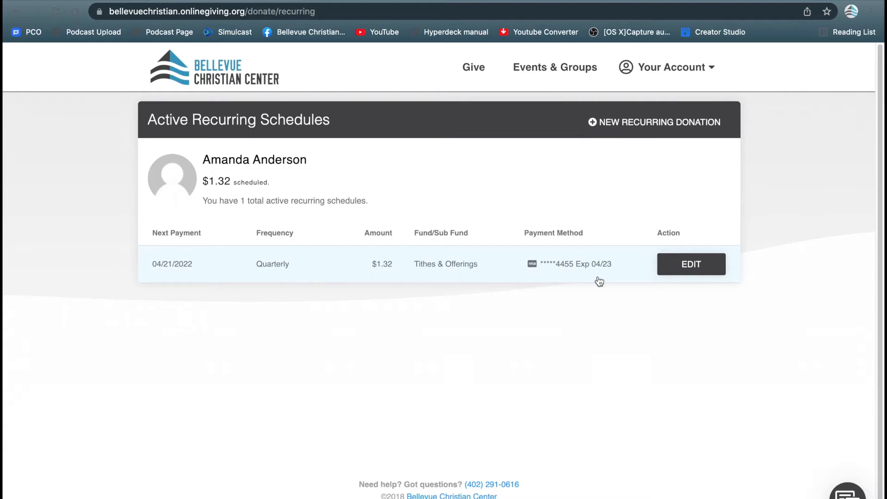
{"action": "mouse_move", "coordinate": [592, 274]}
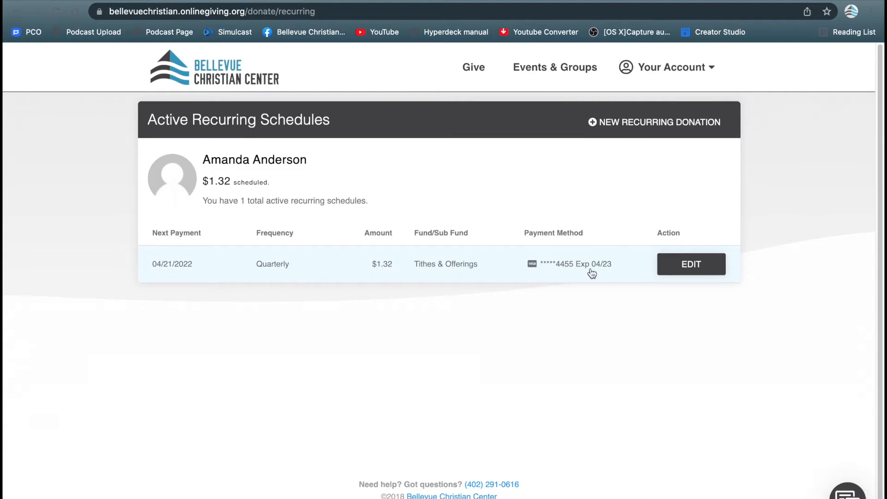
- Edit the quarterly $1.32 Tithes & Offerings schedule and choose Cancel Recurring Payment
{"action": "left_click", "coordinate": [691, 264]}
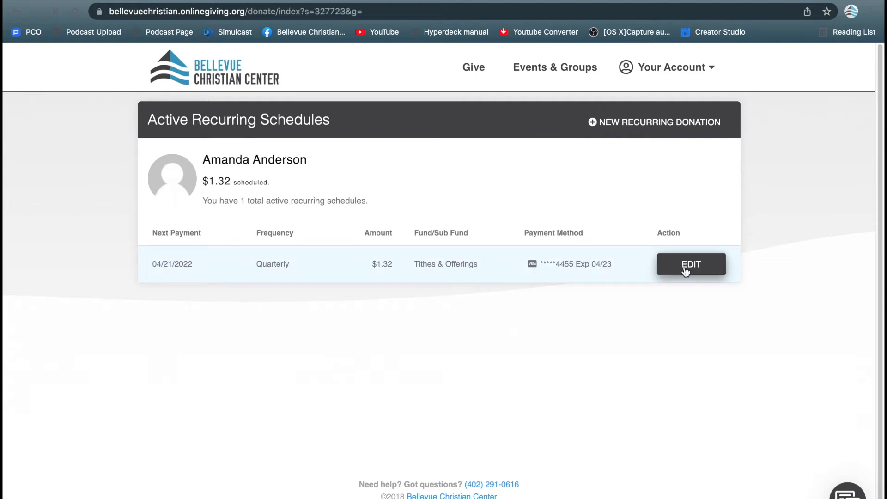
{"action": "left_click", "coordinate": [691, 265]}
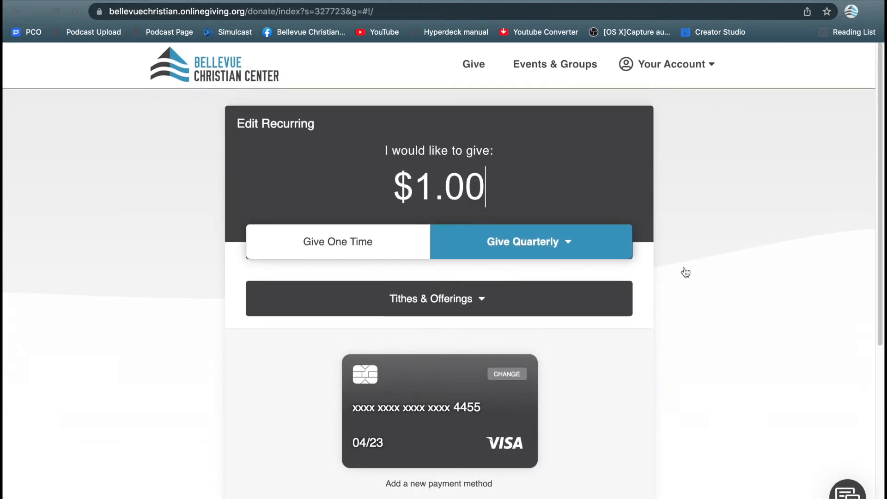
{"action": "scroll", "scroll_direction": "down", "scroll_amount": 3}
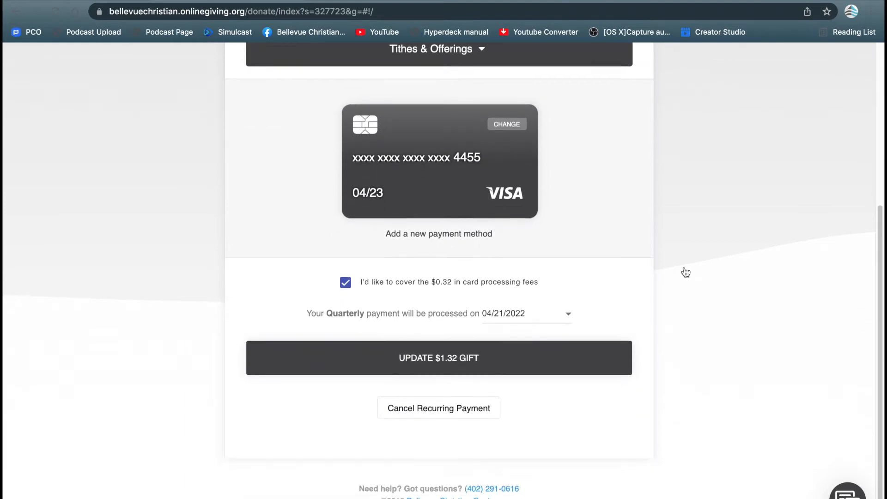
{"action": "scroll", "scroll_direction": "down", "scroll_amount": 3}
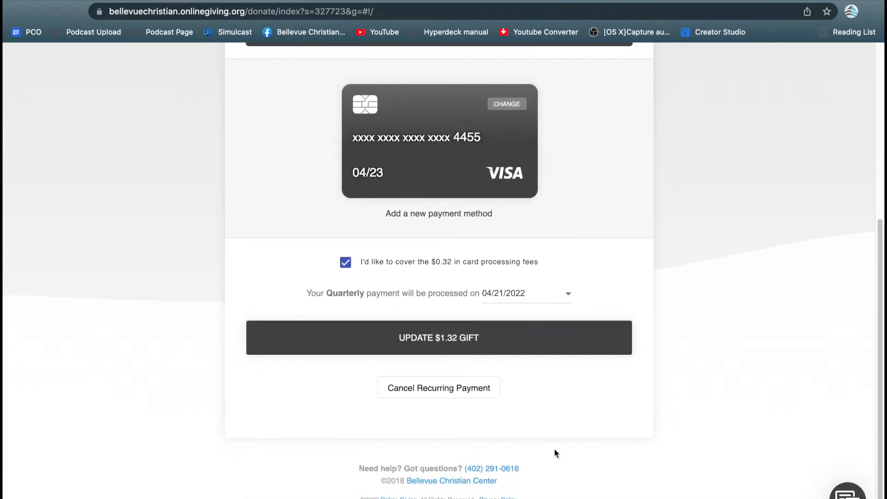
{"action": "mouse_move", "coordinate": [365, 385]}
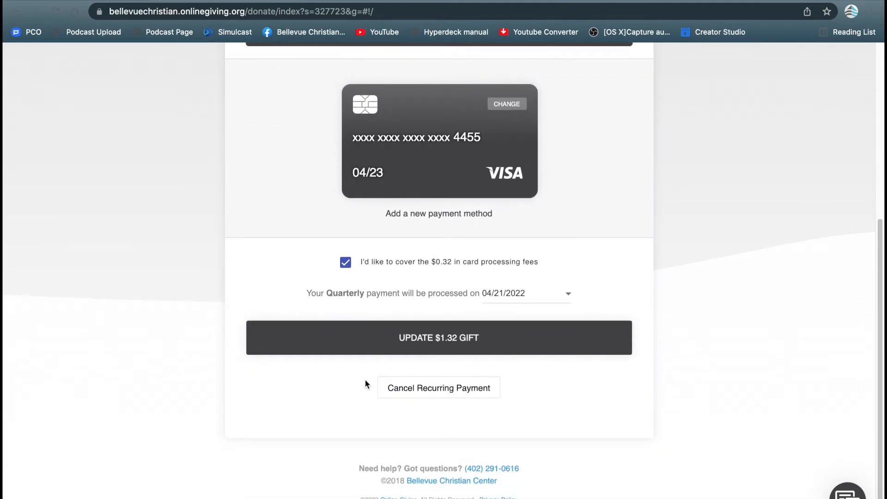
{"action": "mouse_move", "coordinate": [439, 388]}
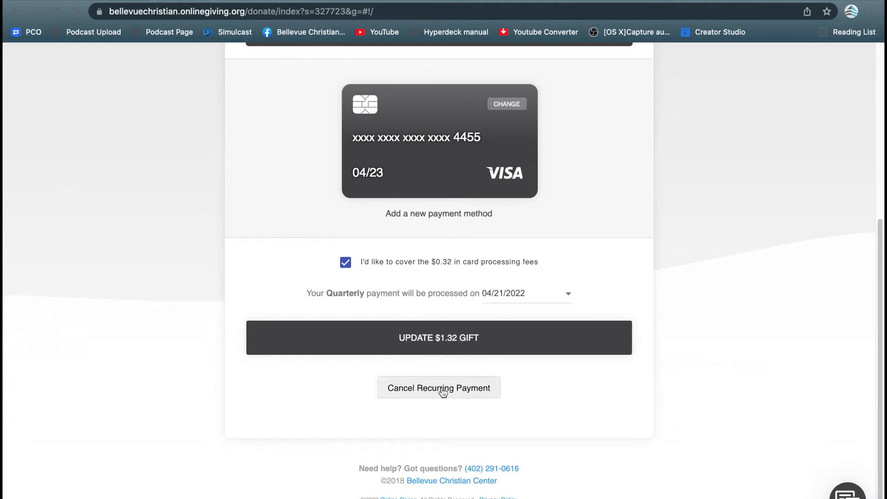
{"action": "left_click", "coordinate": [438, 387]}
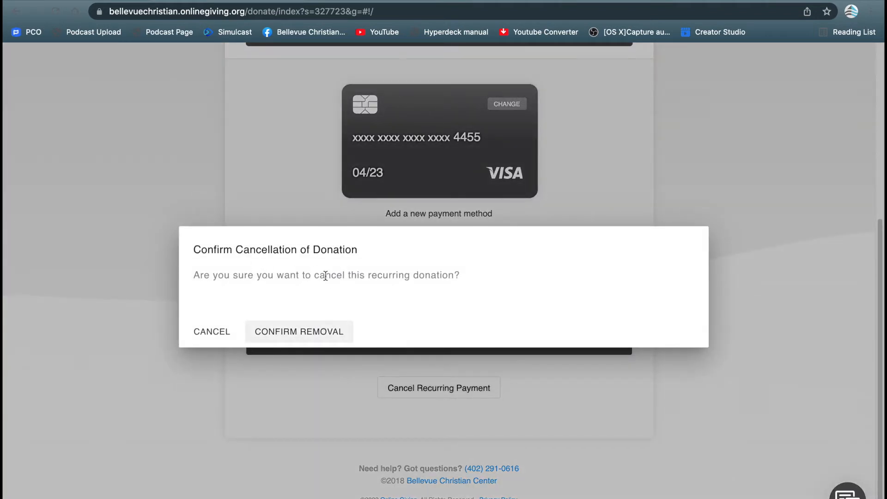
{"action": "mouse_move", "coordinate": [305, 324]}
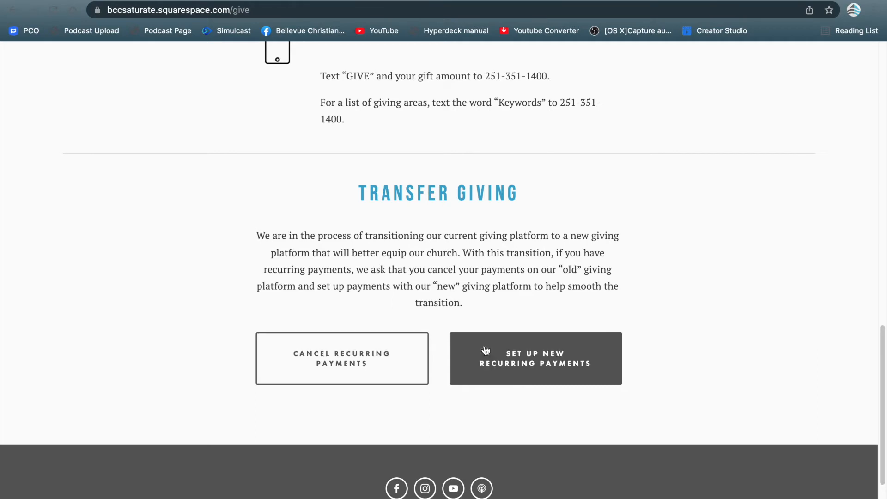
{"action": "mouse_move", "coordinate": [550, 363]}
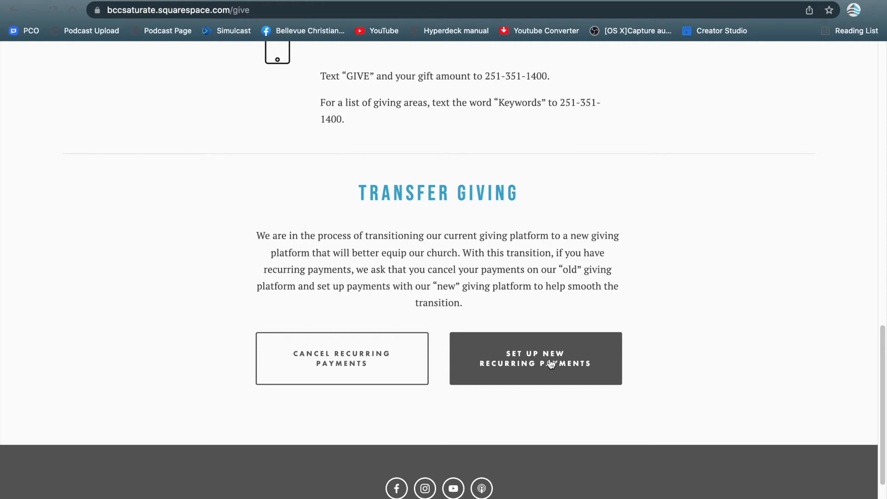
- Follow Set Up New Recurring Payments to Bellevue Christian Center's ShelbyNext page and switch to Sign in
{"action": "left_click", "coordinate": [534, 358]}
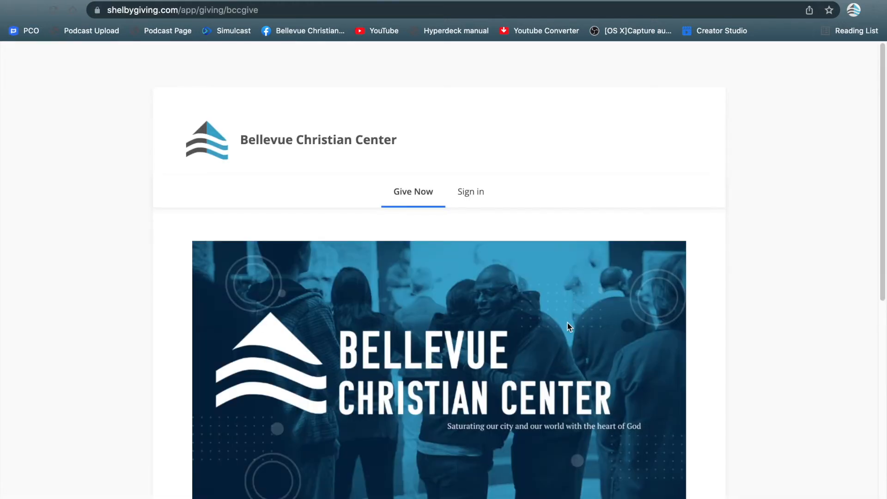
{"action": "scroll", "scroll_direction": "down", "scroll_amount": 3}
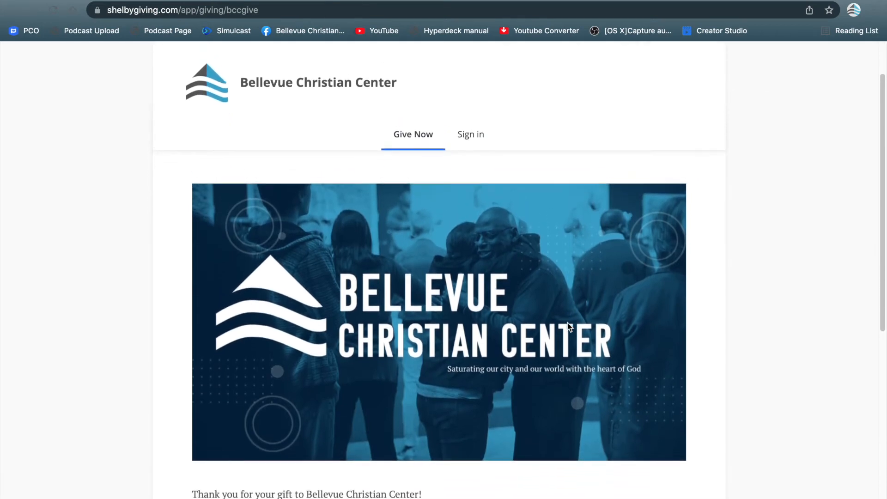
{"action": "scroll", "scroll_direction": "down", "scroll_amount": 3}
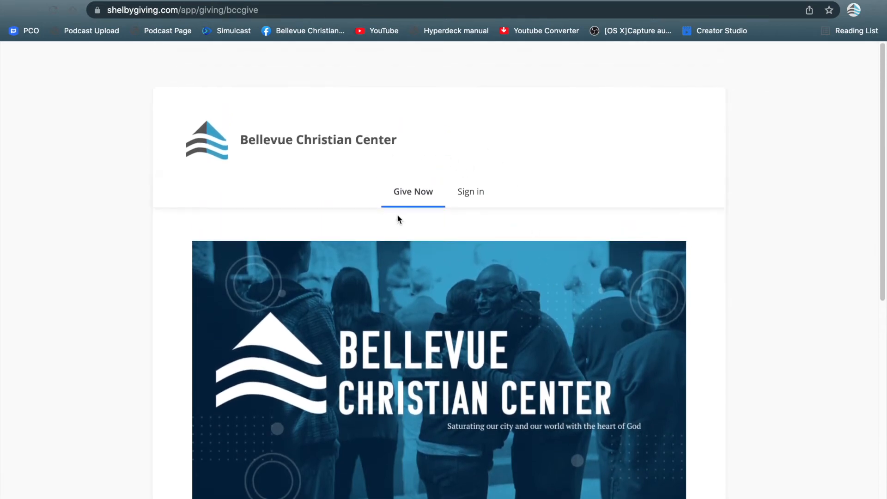
{"action": "mouse_move", "coordinate": [470, 195]}
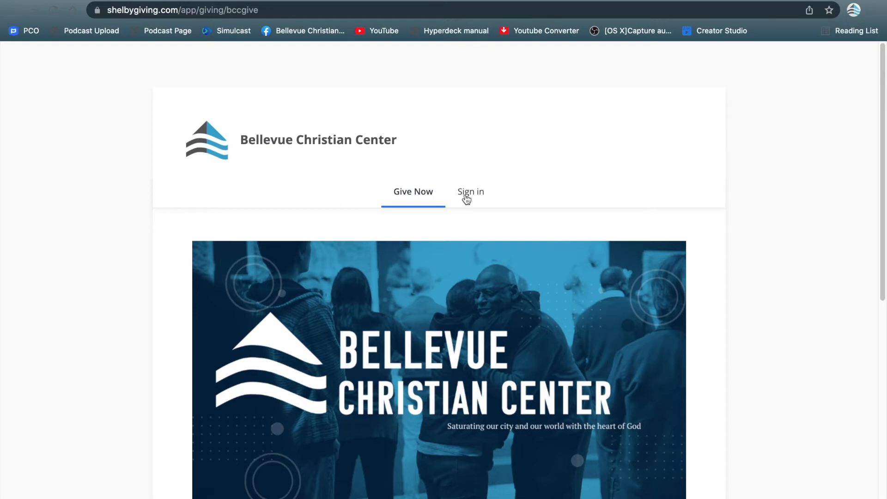
{"action": "left_click", "coordinate": [470, 192]}
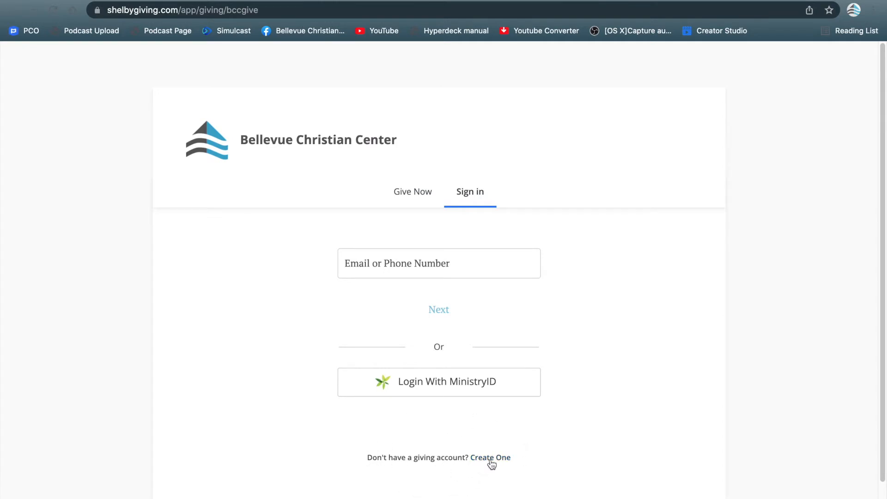
{"action": "left_click", "coordinate": [490, 457]}
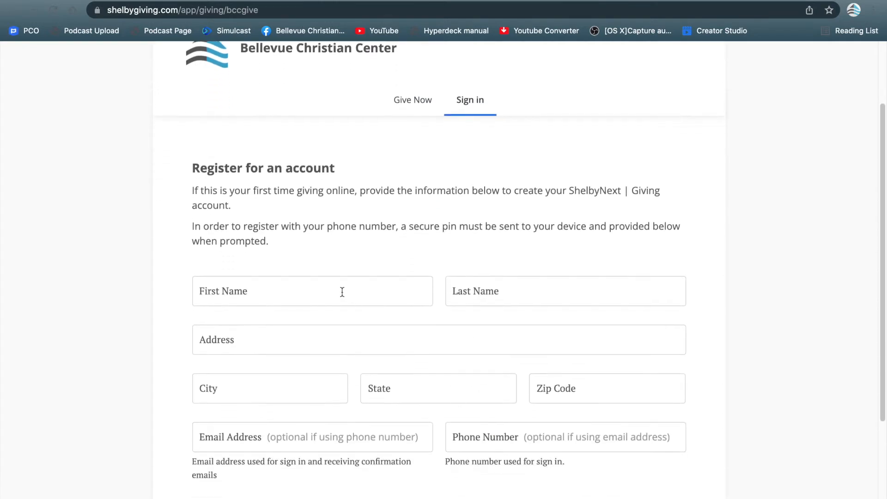
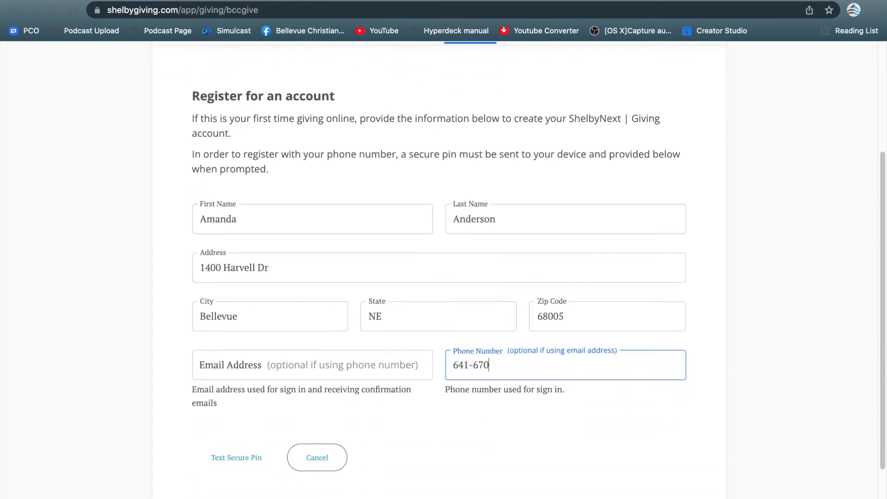
{"action": "left_click", "coordinate": [312, 364]}
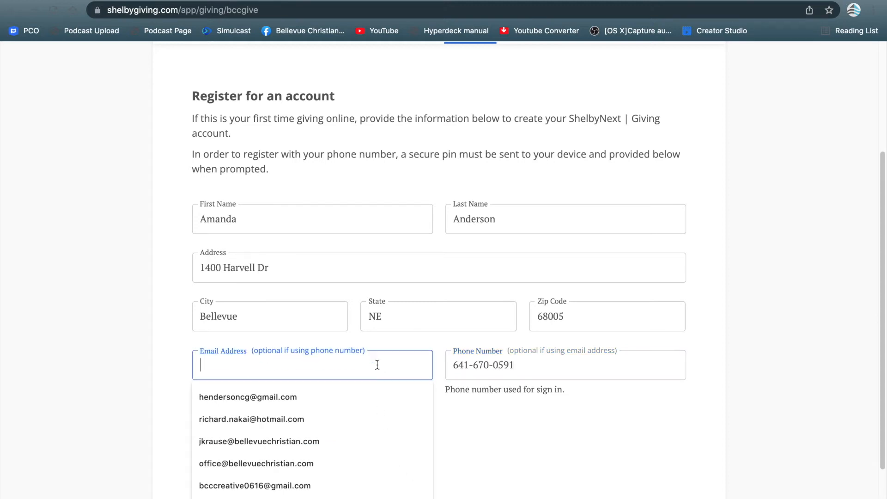
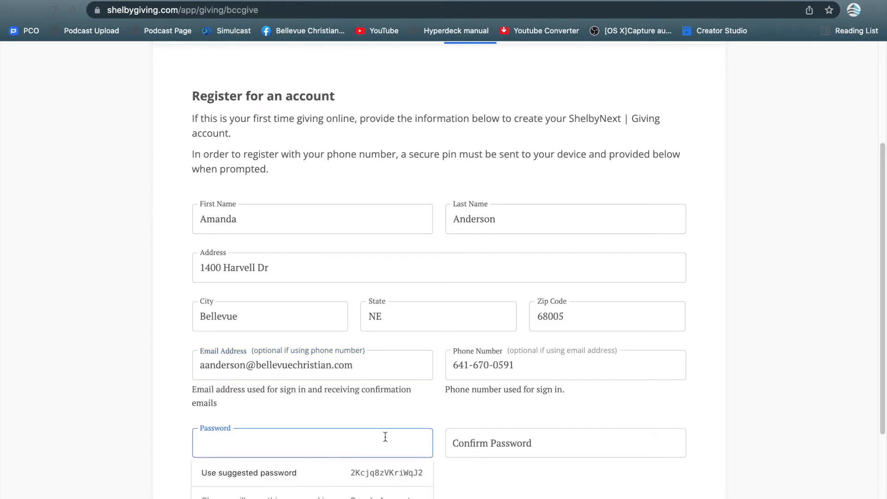
{"action": "type", "text": "password"}
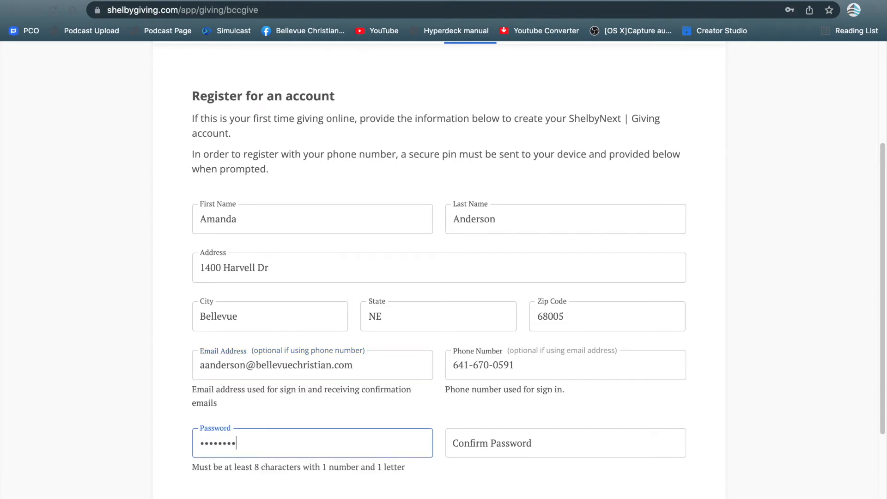
{"action": "type", "text": "••"}
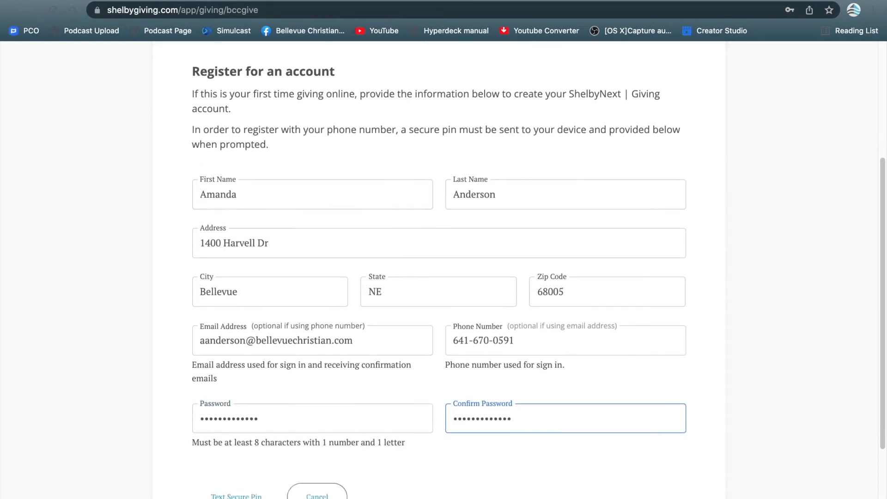
{"action": "scroll", "scroll_direction": "down", "scroll_amount": 3}
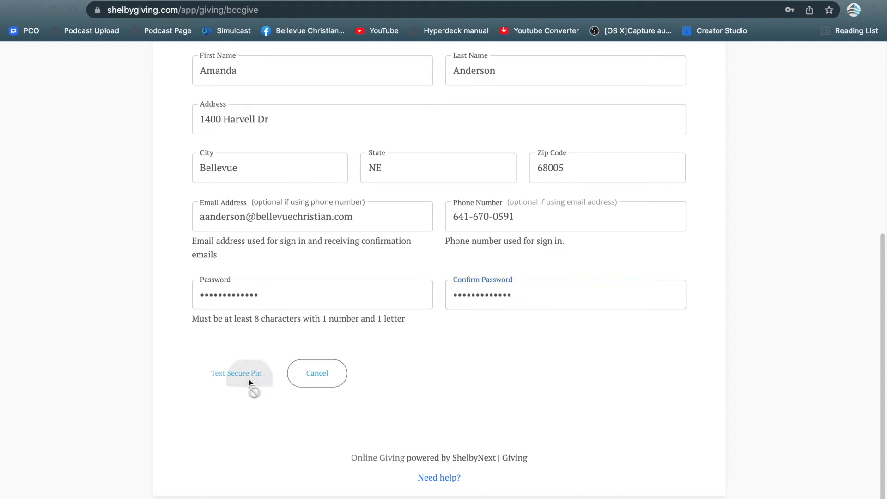
- Text a secure pin to the phone and enter the received code
{"action": "left_click", "coordinate": [237, 373]}
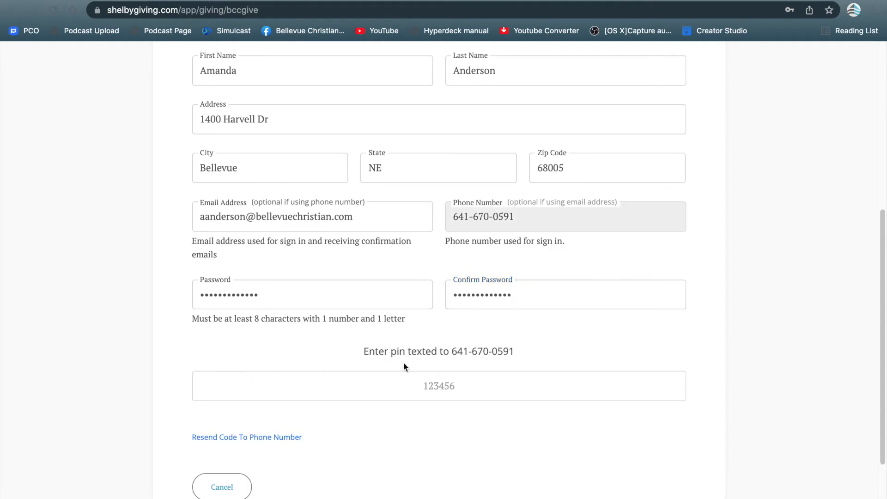
{"action": "left_click", "coordinate": [439, 386]}
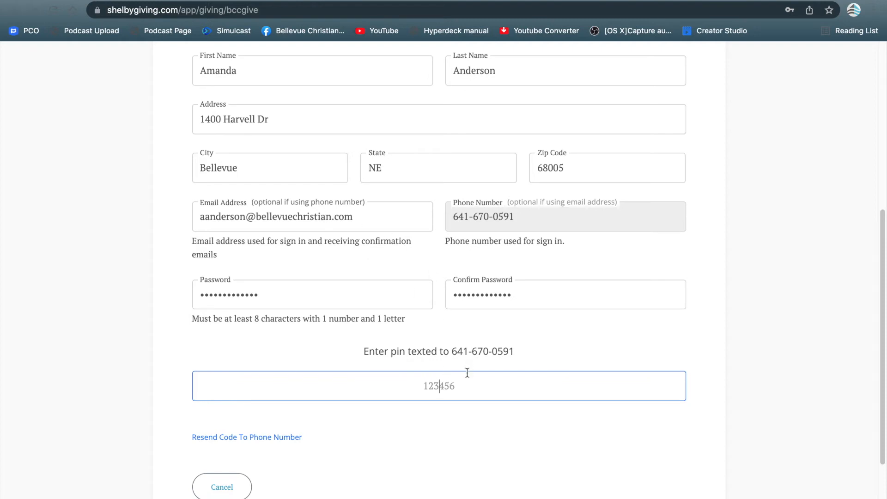
{"action": "mouse_move", "coordinate": [466, 376]}
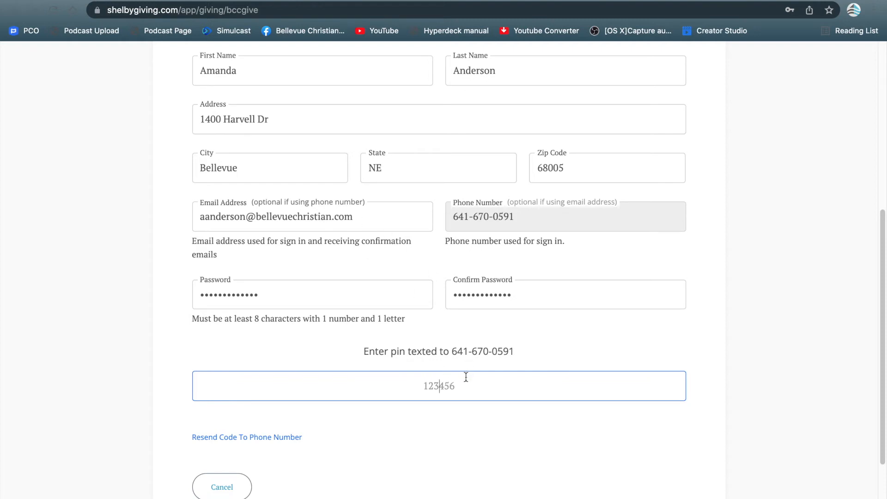
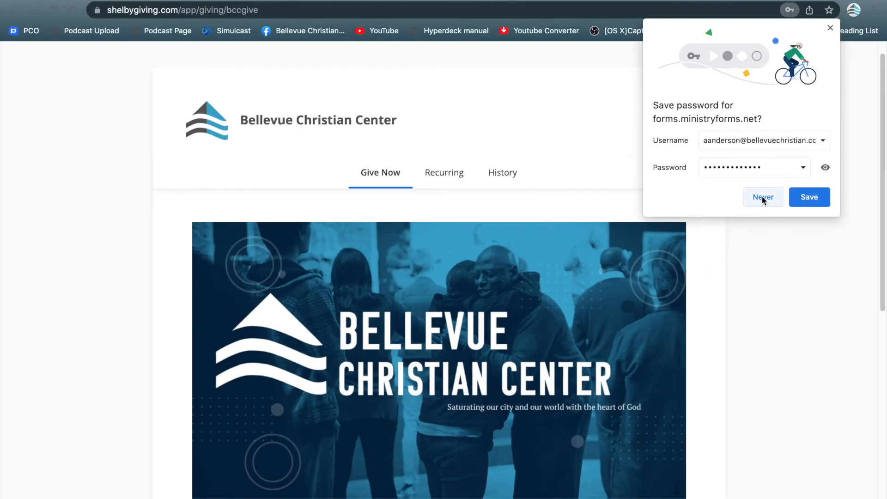
- Decline Chrome's password save and choose My Account from the AA avatar menu
{"action": "left_click", "coordinate": [763, 197]}
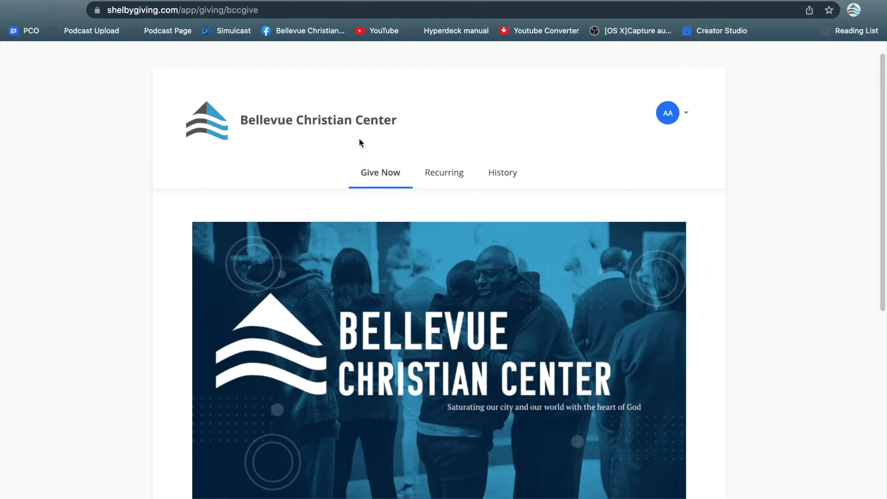
{"action": "left_click", "coordinate": [668, 113]}
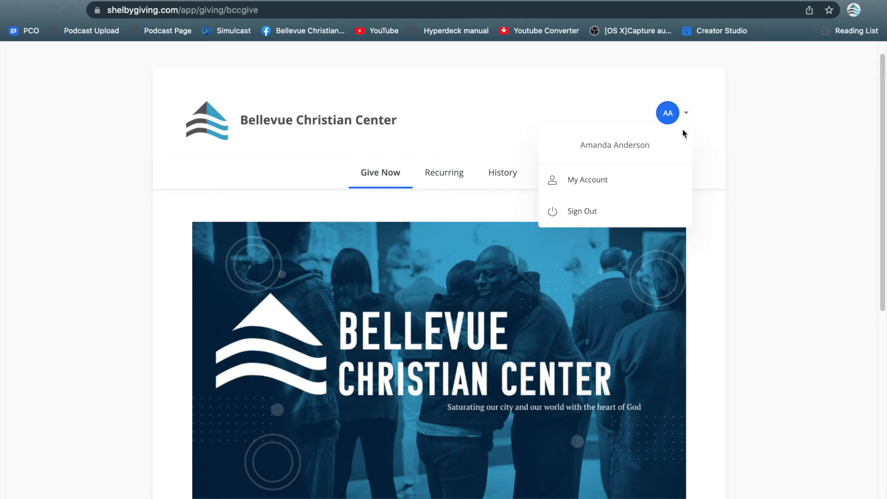
{"action": "left_click", "coordinate": [587, 180]}
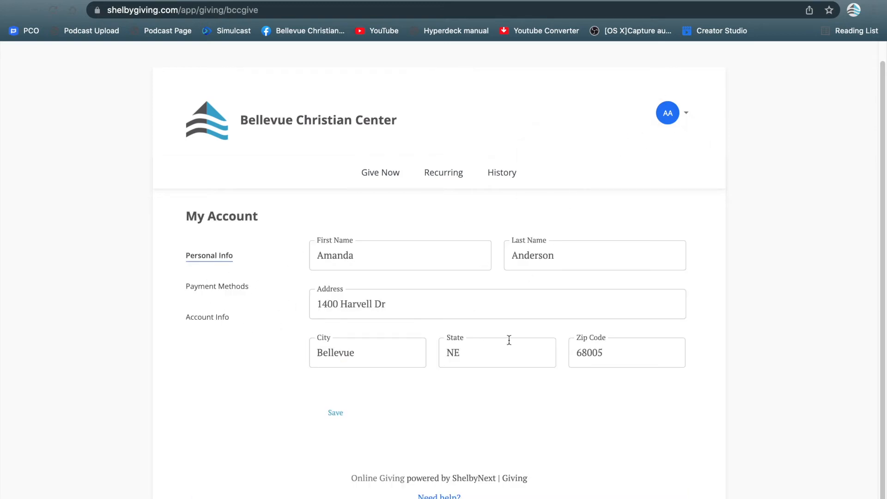
{"action": "mouse_move", "coordinate": [380, 173]}
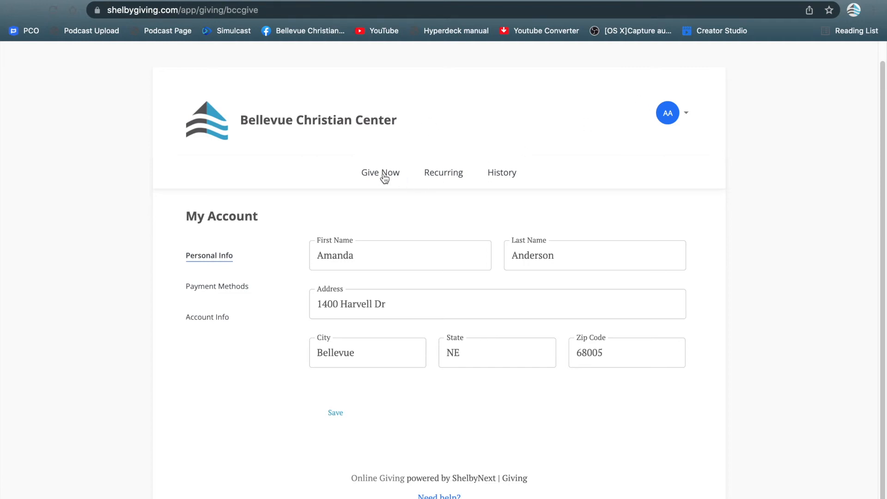
{"action": "mouse_move", "coordinate": [413, 169]}
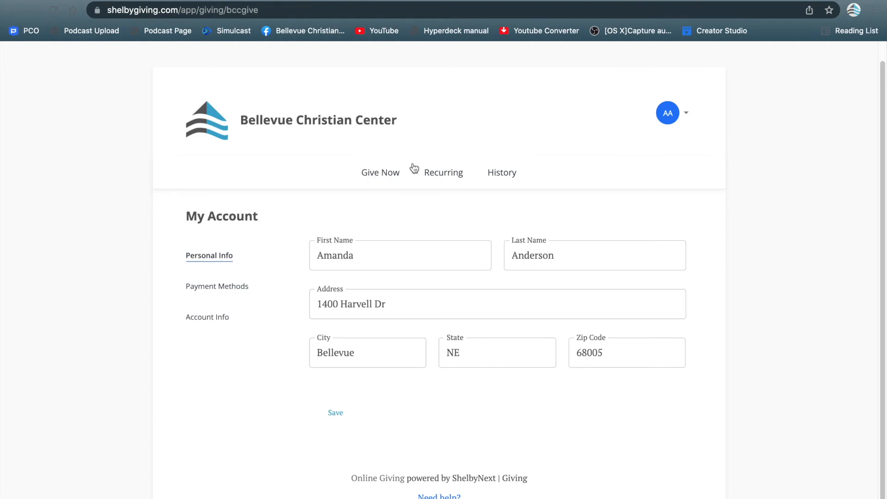
{"action": "mouse_move", "coordinate": [402, 172]}
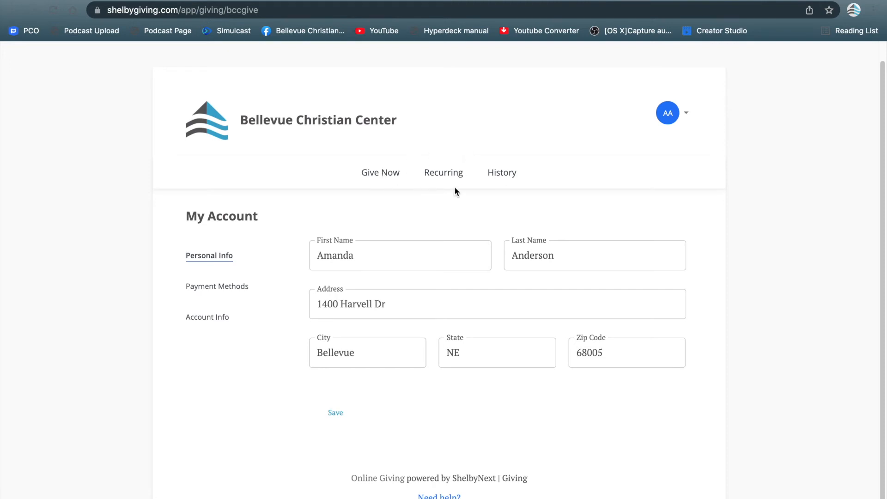
- Confirm no recurring gifts are scheduled, then reopen My Account personal info from the avatar menu
{"action": "left_click", "coordinate": [444, 172]}
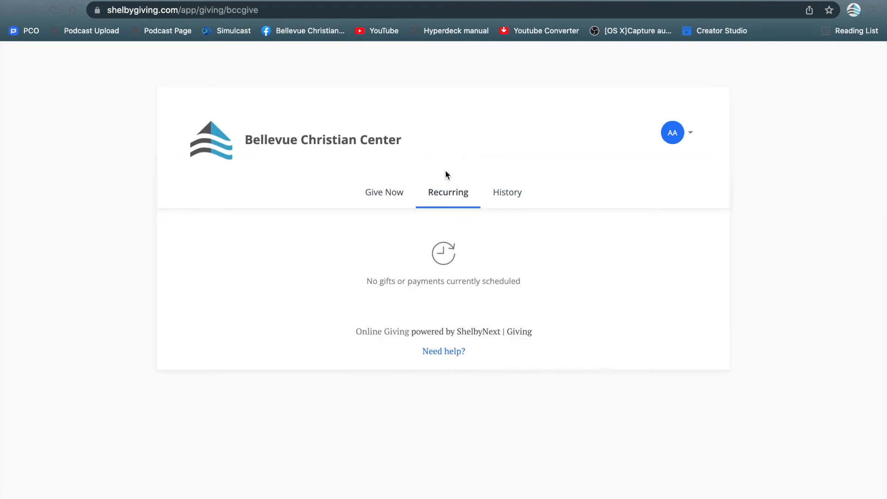
{"action": "mouse_move", "coordinate": [445, 269]}
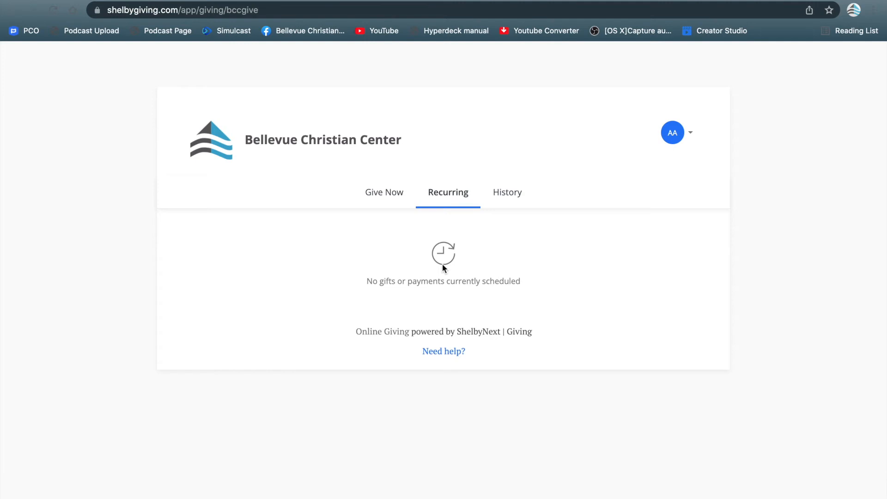
{"action": "mouse_move", "coordinate": [518, 196]}
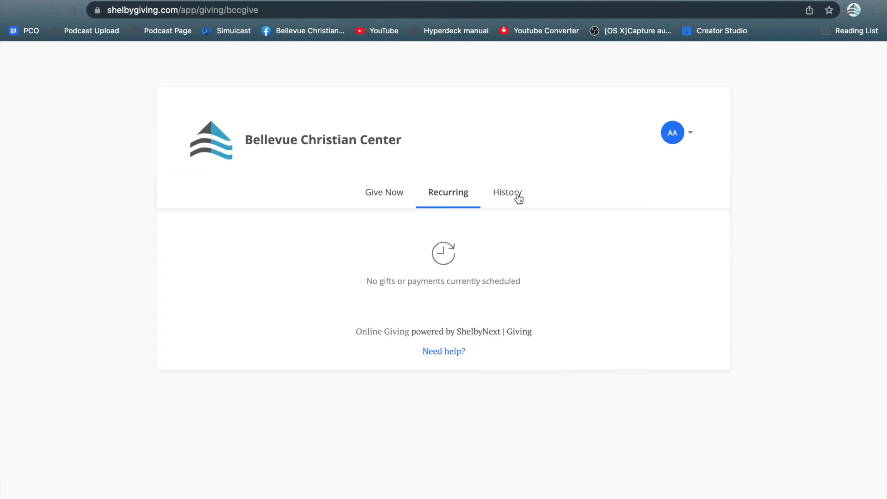
{"action": "left_click", "coordinate": [380, 192]}
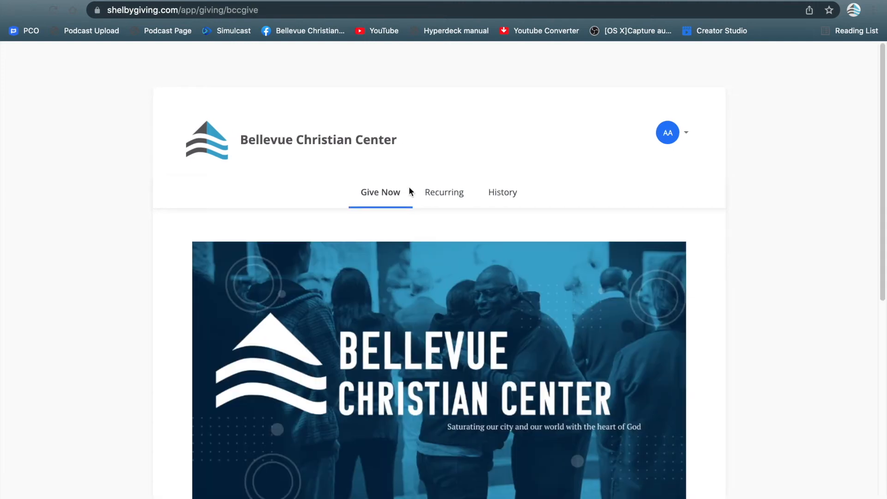
{"action": "left_click", "coordinate": [685, 133]}
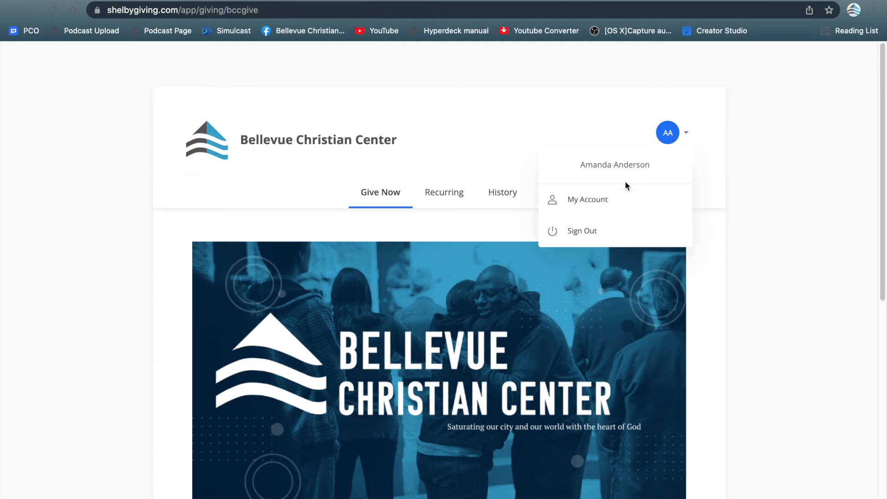
{"action": "left_click", "coordinate": [587, 199]}
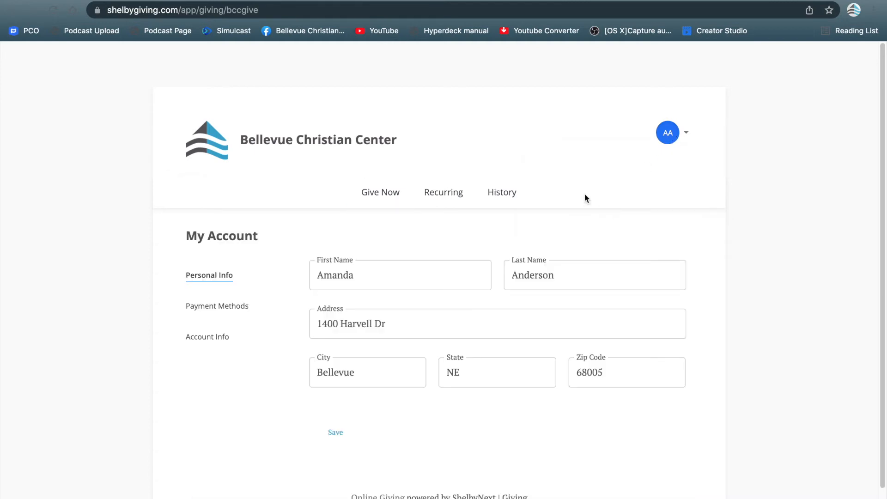
{"action": "mouse_move", "coordinate": [327, 240]}
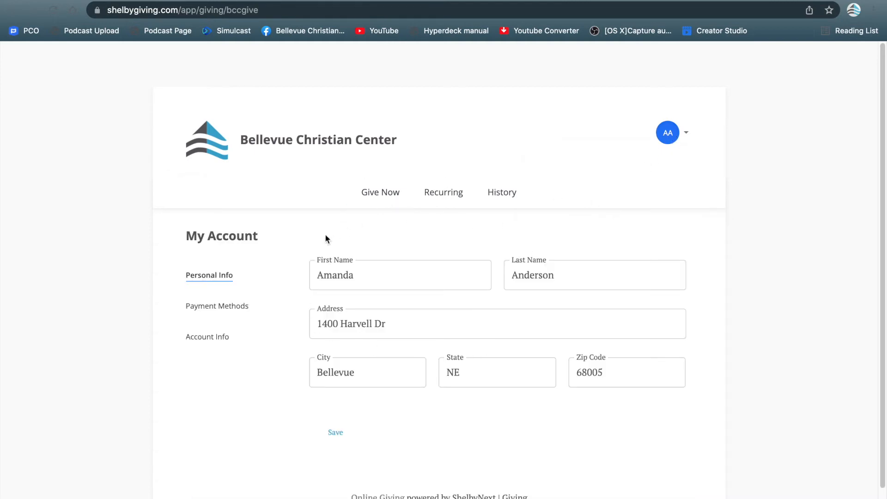
{"action": "left_click", "coordinate": [686, 133]}
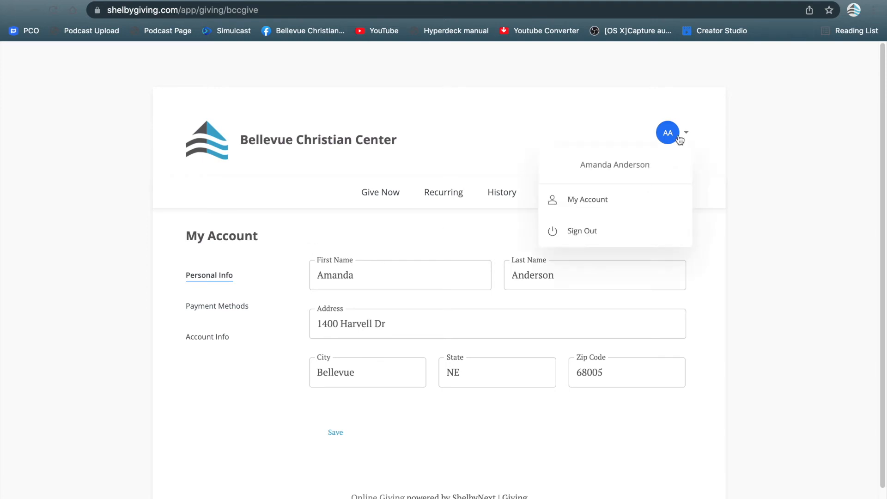
{"action": "left_click", "coordinate": [625, 196]}
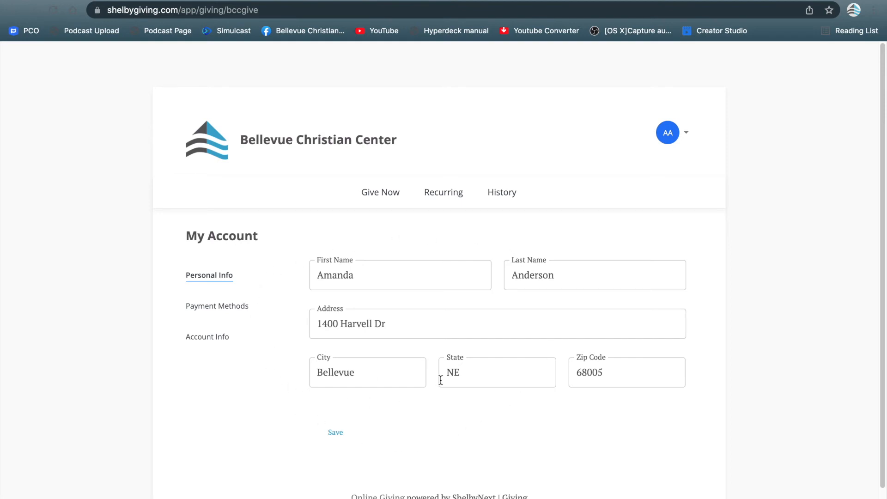
{"action": "mouse_move", "coordinate": [415, 199]}
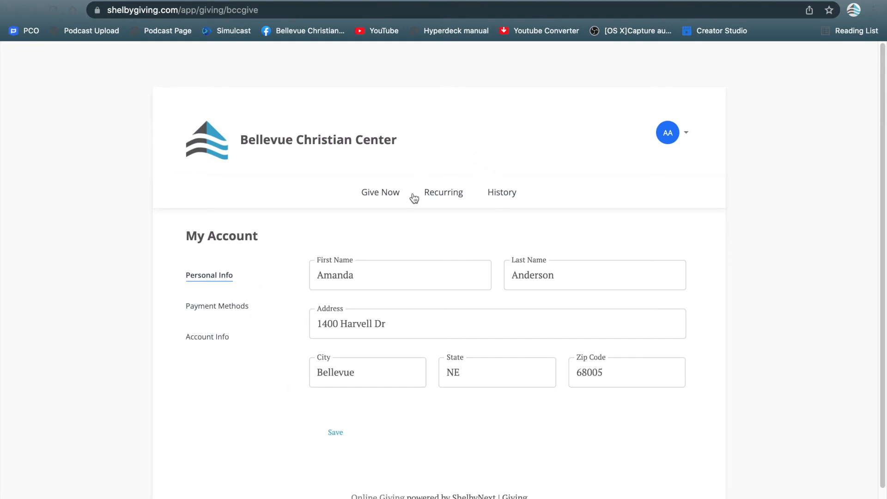
{"action": "mouse_move", "coordinate": [368, 202]}
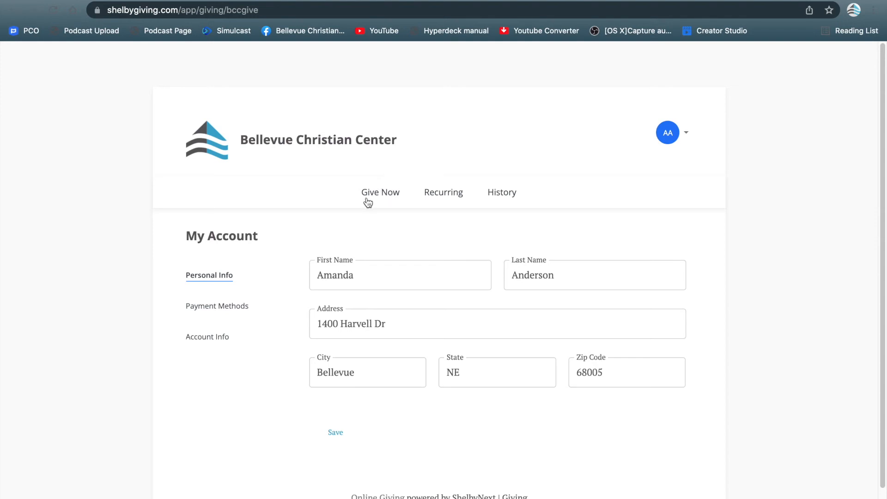
{"action": "mouse_move", "coordinate": [485, 201]}
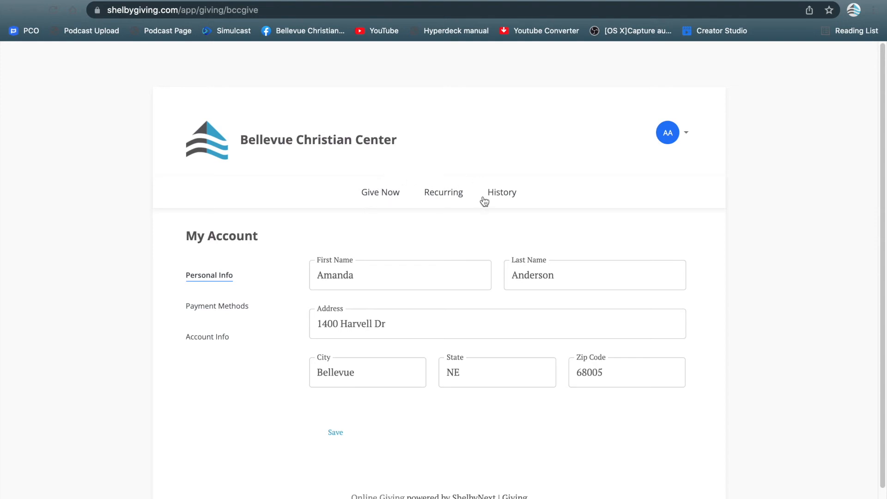
{"action": "mouse_move", "coordinate": [402, 211]}
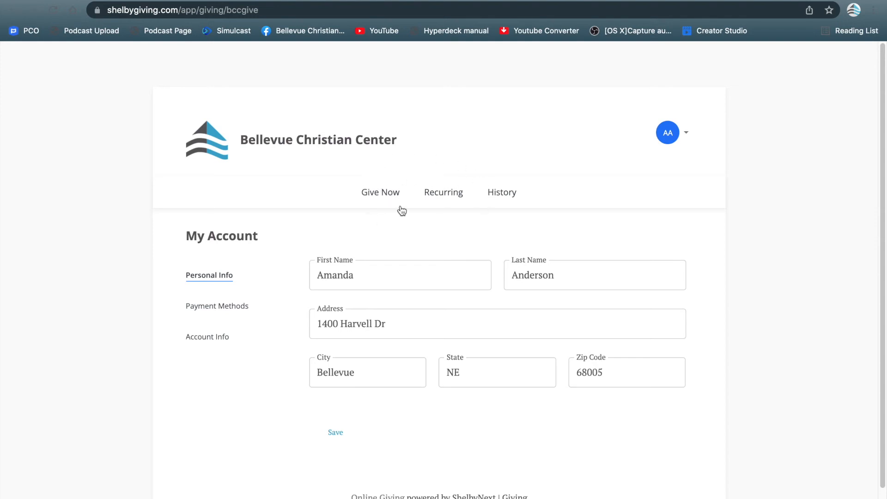
- Create a recurring Tithes/Offering gift of $100.00 and begin setting its start date
{"action": "left_click", "coordinate": [381, 192]}
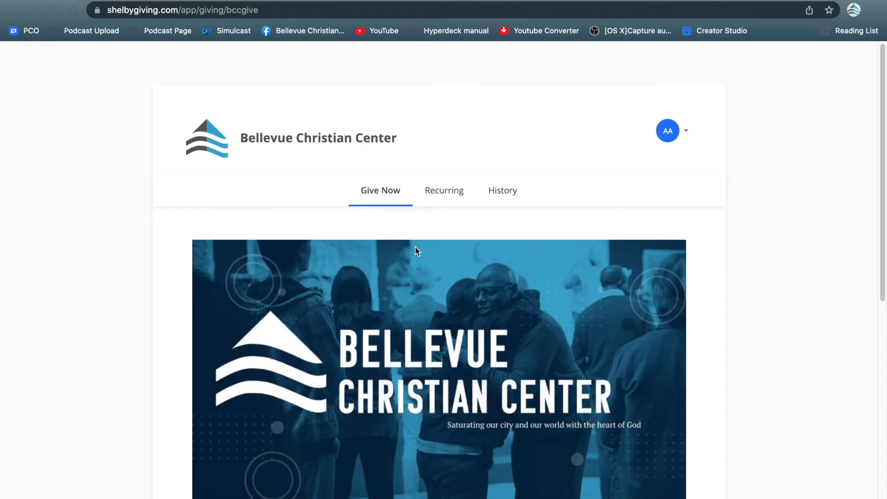
{"action": "scroll", "scroll_direction": "down", "scroll_amount": 3}
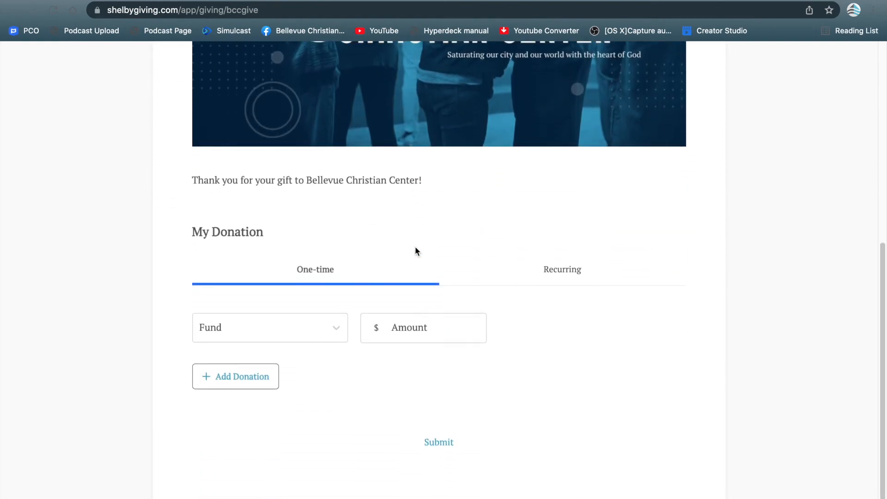
{"action": "scroll", "scroll_direction": "down", "scroll_amount": 3}
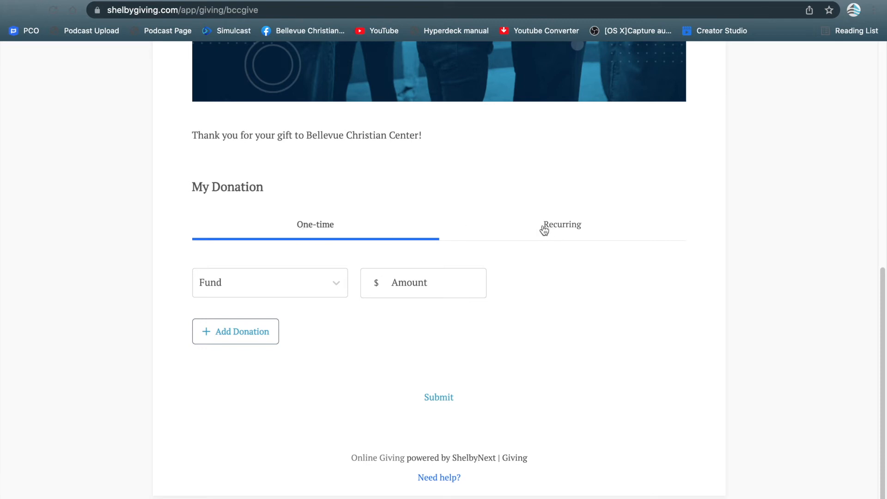
{"action": "left_click", "coordinate": [562, 225]}
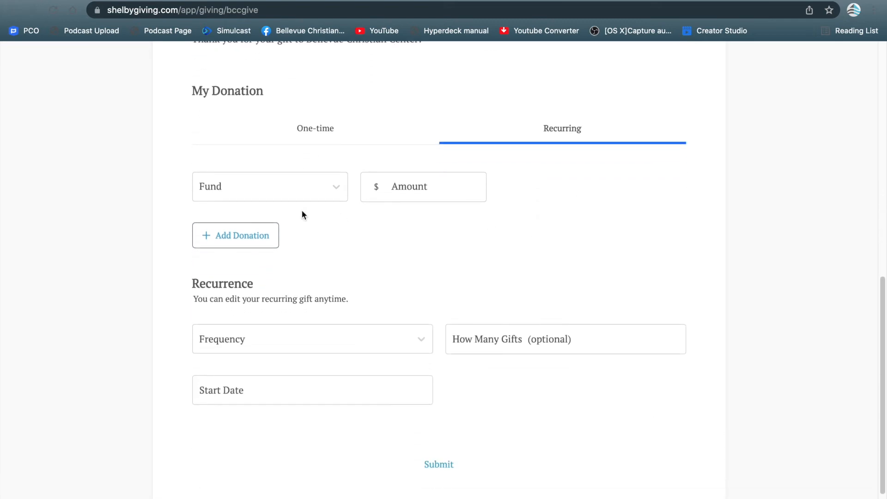
{"action": "left_click", "coordinate": [270, 186]}
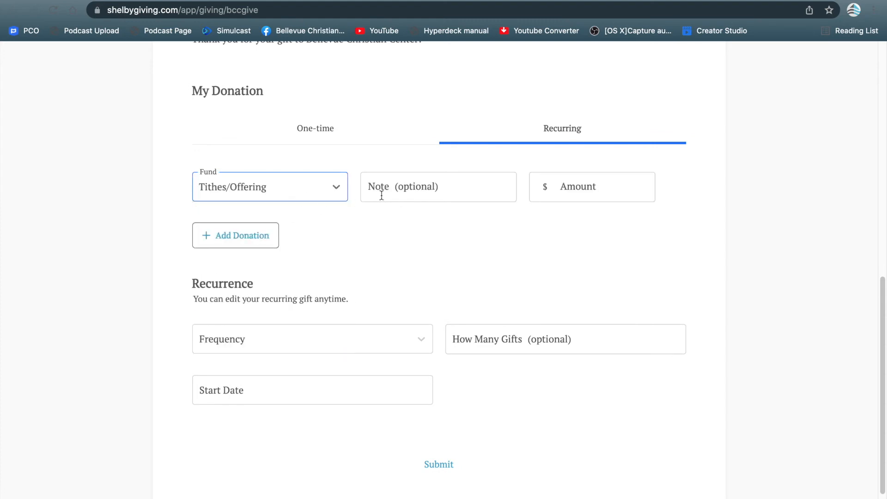
{"action": "left_click", "coordinate": [592, 187]}
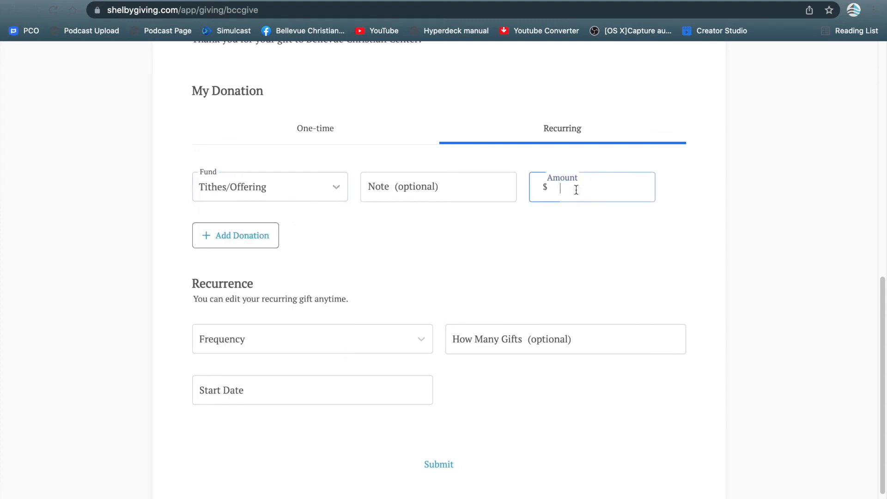
{"action": "type", "text": "100.00"}
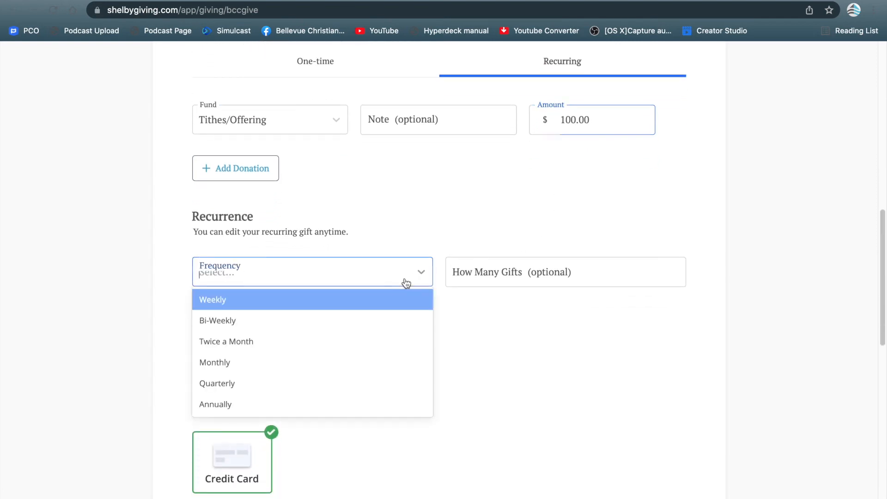
{"action": "mouse_move", "coordinate": [388, 320]}
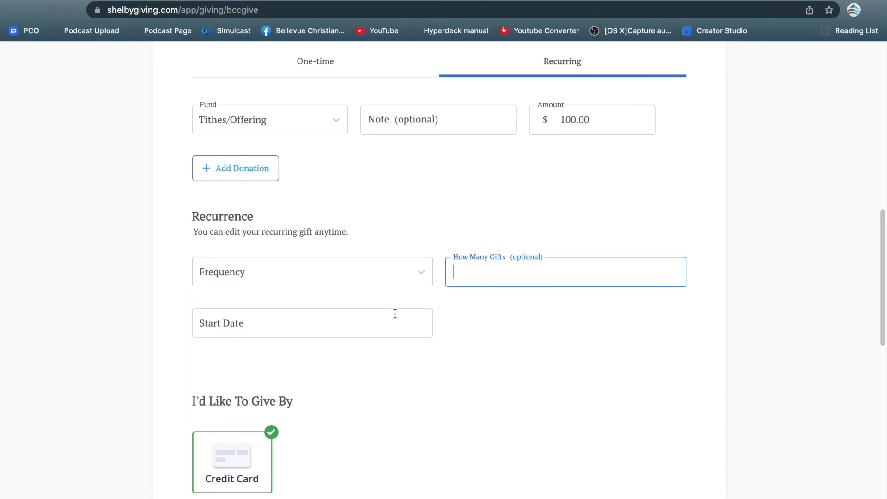
{"action": "left_click", "coordinate": [312, 323]}
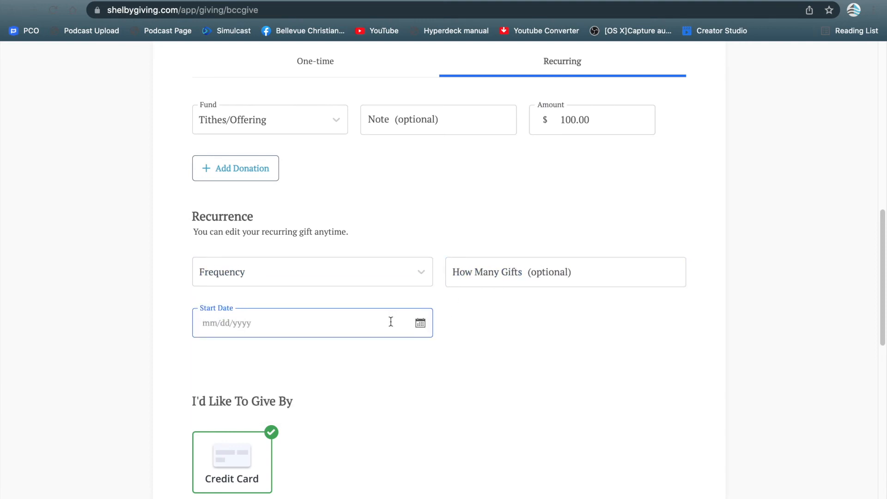
- Scroll past the card and billing details and submit the $100.00 recurring gift
{"action": "scroll", "scroll_direction": "down", "scroll_amount": 3}
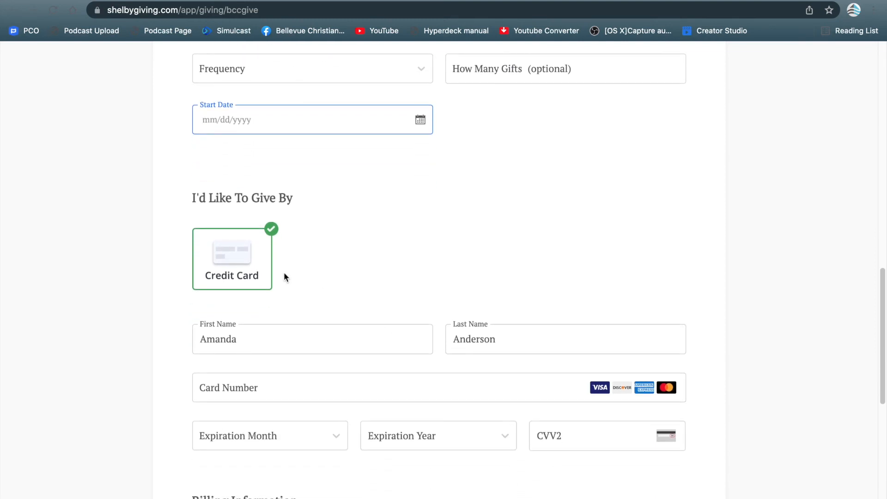
{"action": "scroll", "scroll_direction": "down", "scroll_amount": 3}
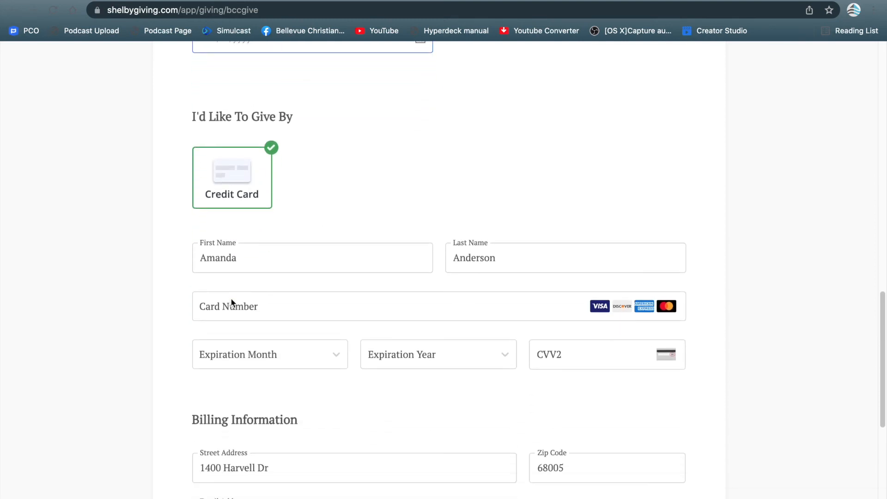
{"action": "scroll", "scroll_direction": "down", "scroll_amount": 3}
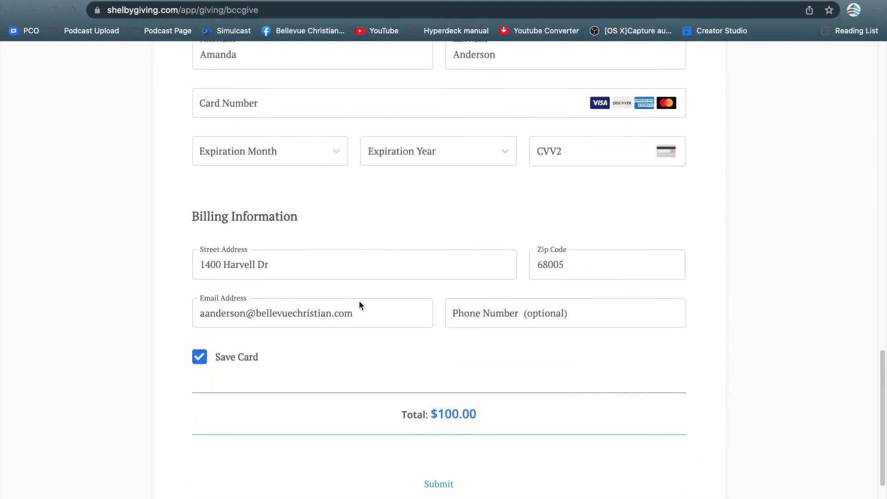
{"action": "scroll", "scroll_direction": "down", "scroll_amount": 3}
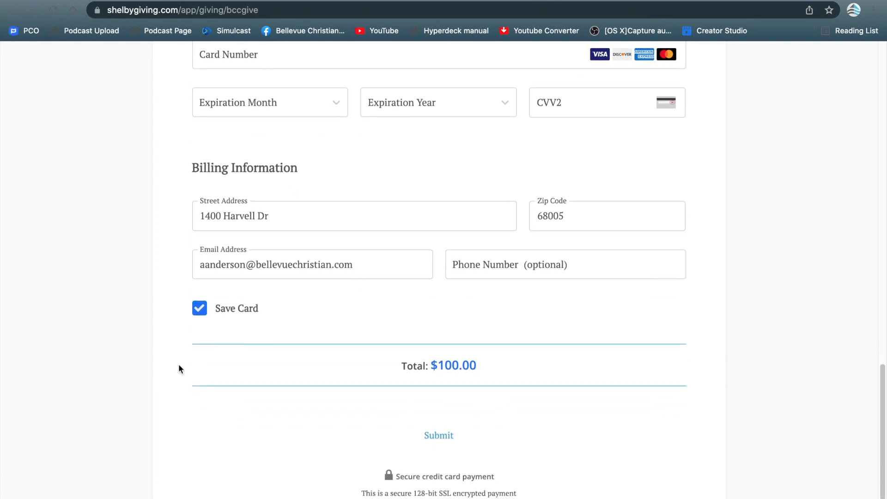
{"action": "mouse_move", "coordinate": [438, 435]}
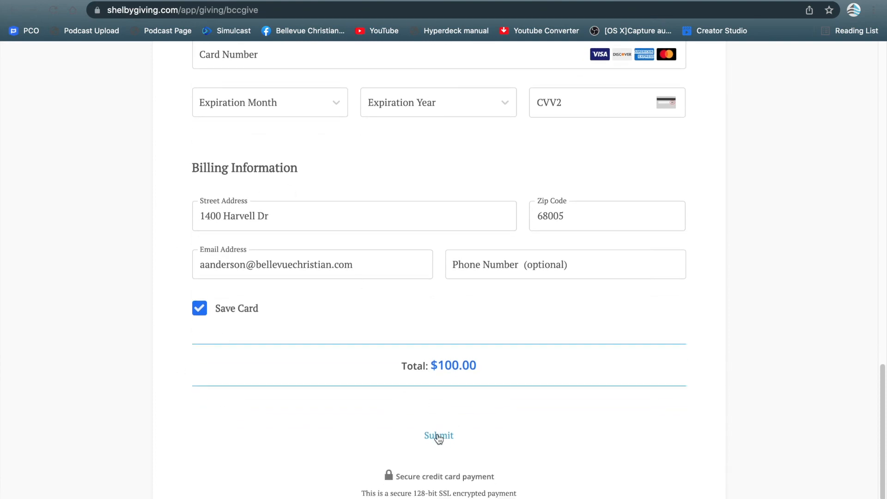
{"action": "scroll", "scroll_direction": "down", "scroll_amount": 3}
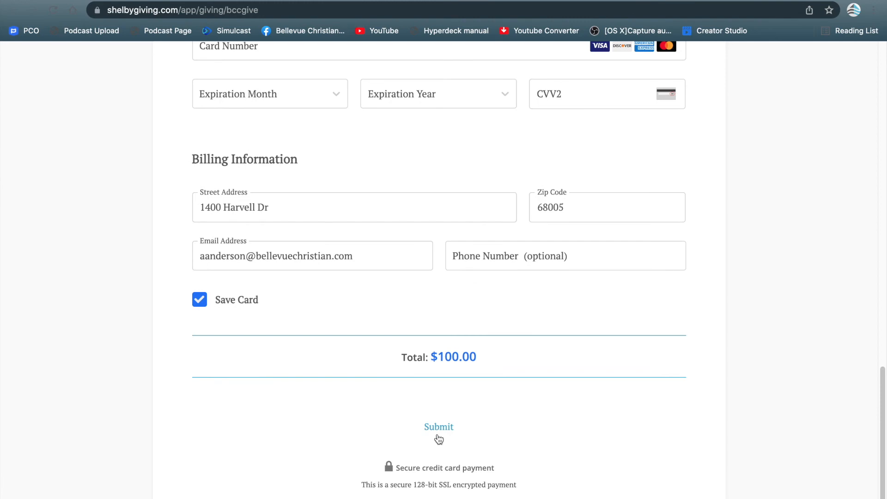
{"action": "left_click", "coordinate": [438, 426]}
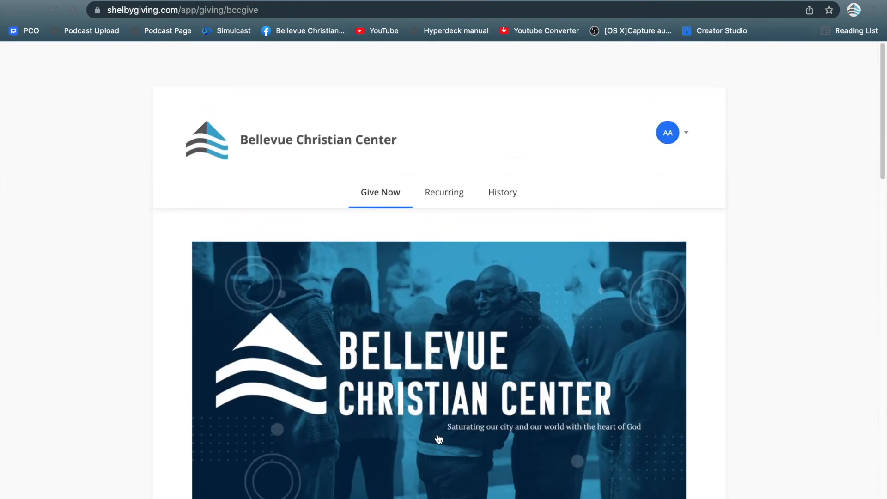
{"action": "mouse_move", "coordinate": [453, 241]}
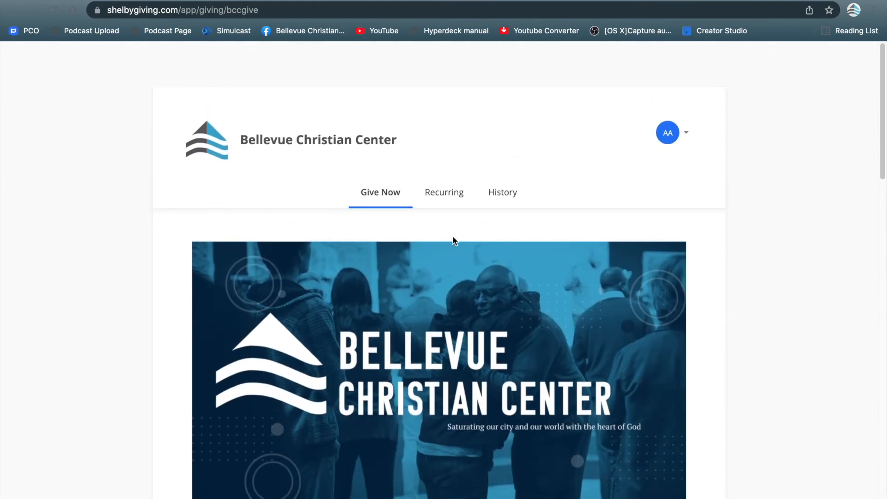
{"action": "mouse_move", "coordinate": [444, 168]}
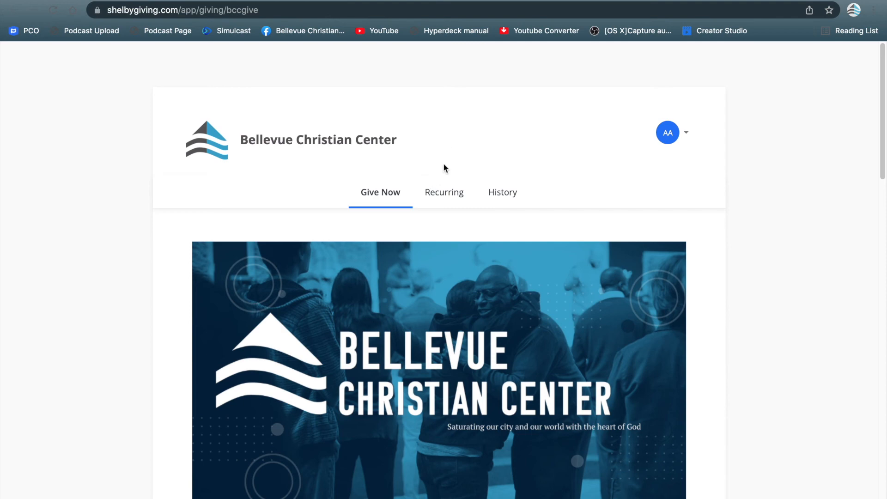
- Open Bellevue Christian Center's Give page and scroll to the online giving portal link
{"action": "left_click", "coordinate": [444, 191]}
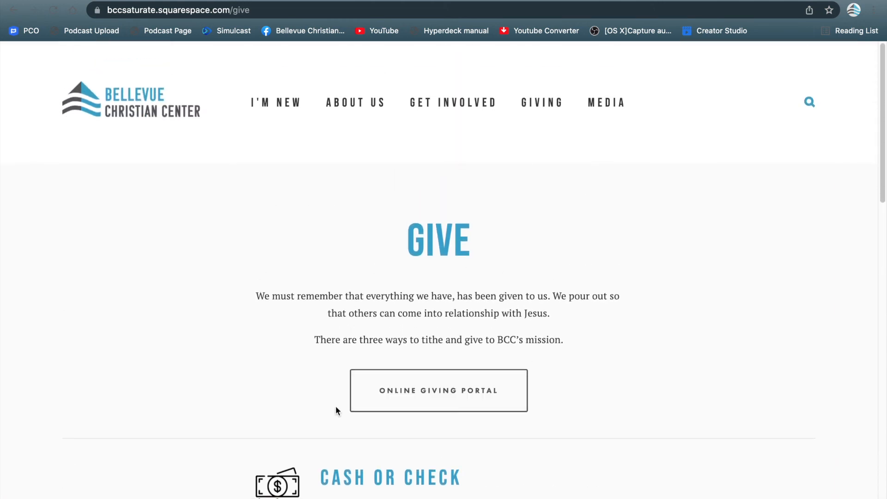
{"action": "mouse_move", "coordinate": [435, 288]}
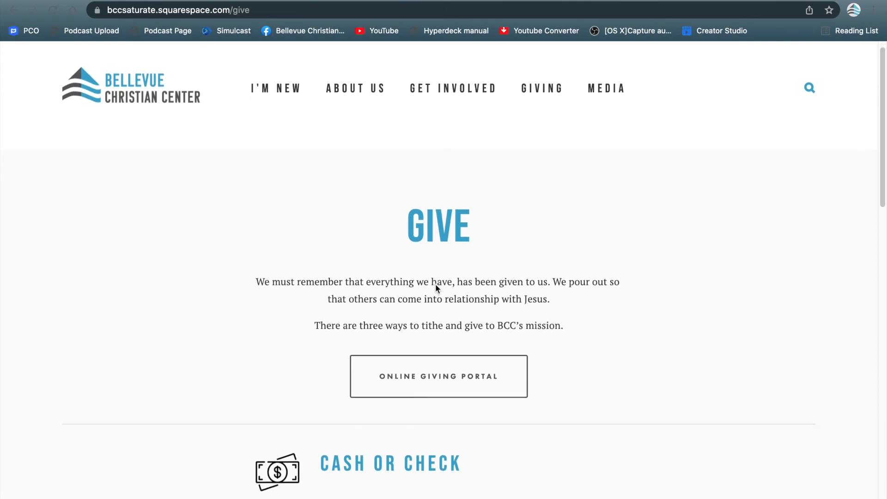
{"action": "scroll", "scroll_direction": "down", "scroll_amount": 3}
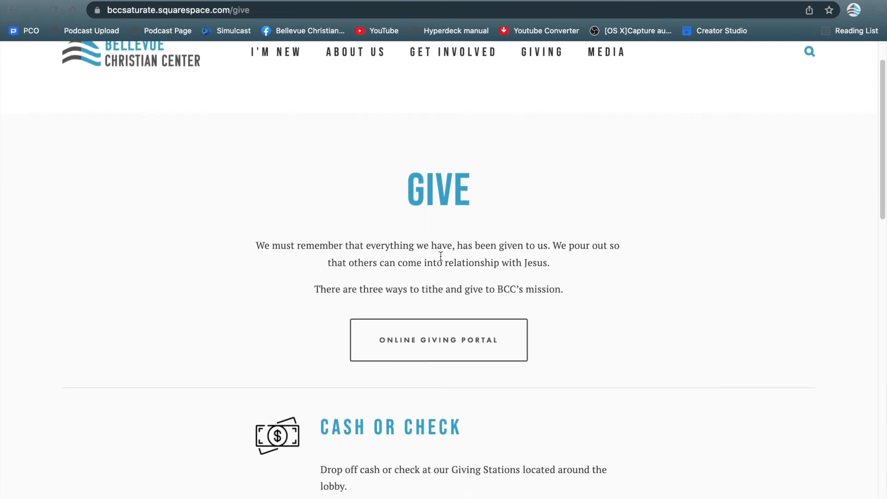
{"action": "left_click", "coordinate": [438, 339]}
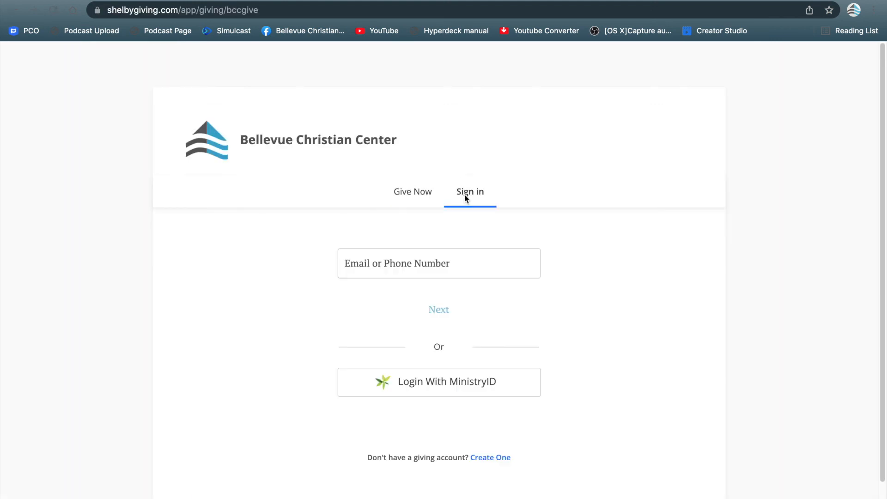
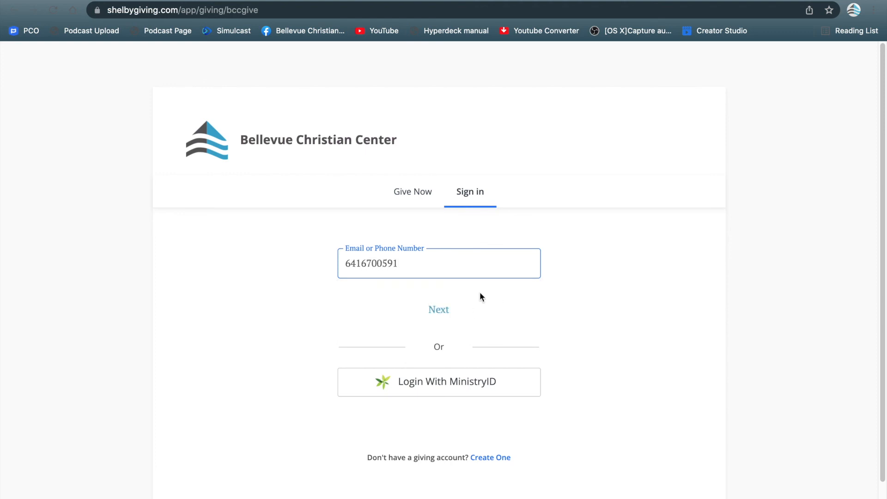
{"action": "left_click", "coordinate": [438, 310]}
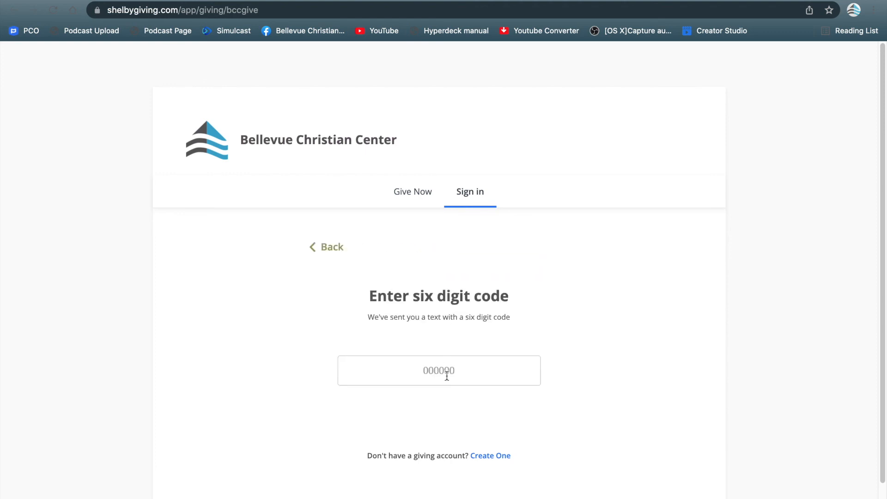
{"action": "left_click", "coordinate": [439, 371]}
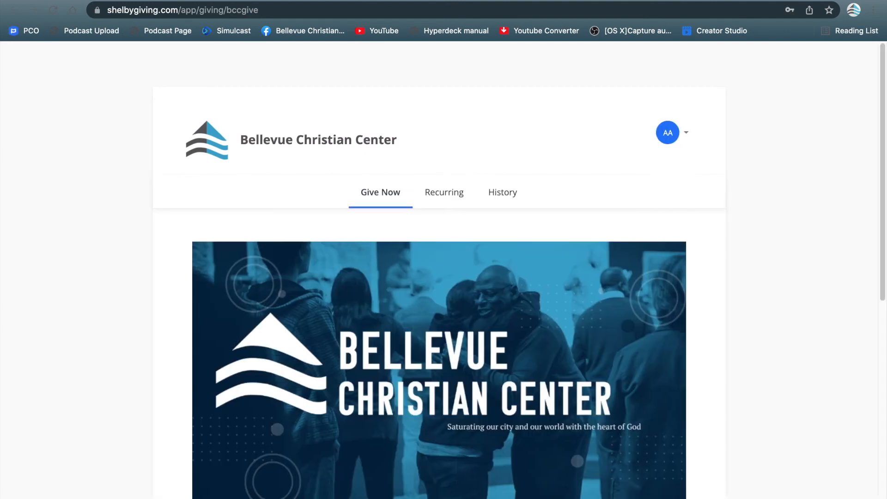
- Scroll down the Squarespace Give page to the giving portal and cash or check options
{"action": "scroll", "scroll_direction": "down", "scroll_amount": 3}
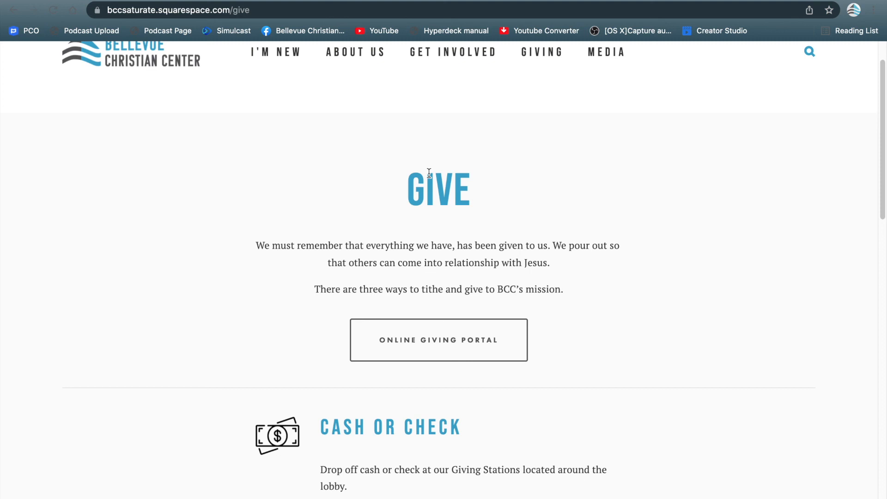
{"action": "mouse_move", "coordinate": [427, 172]}
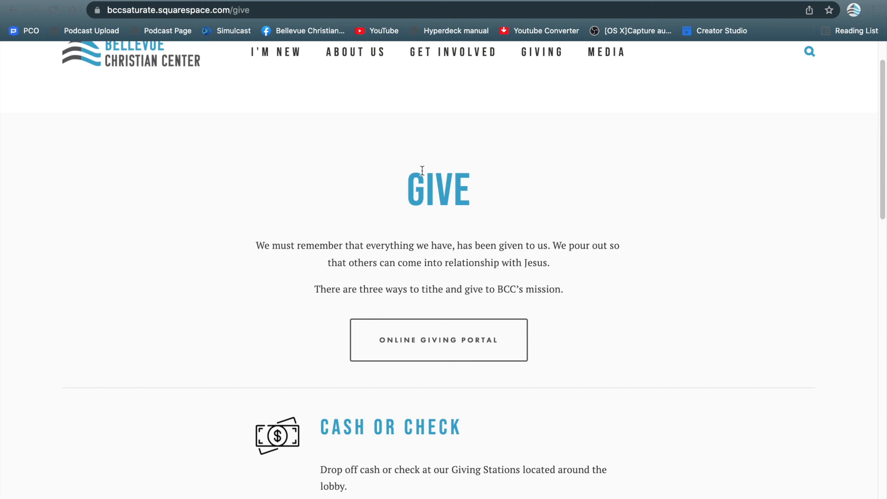